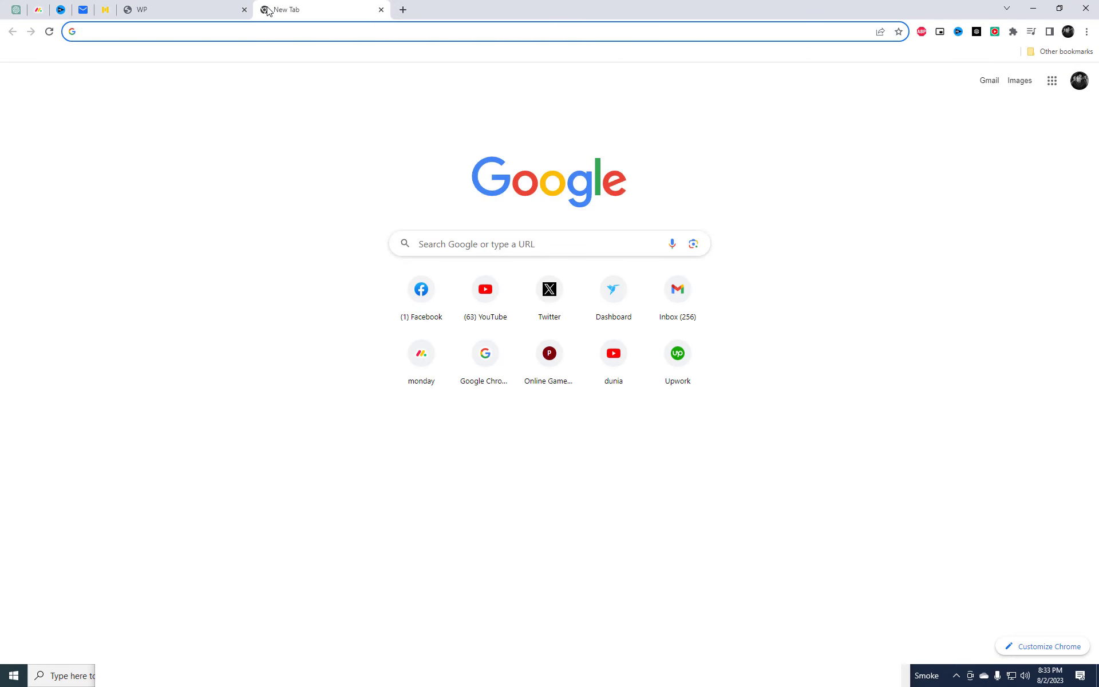
- Go to hotjar.com and sign up for a new account with the Google account
text(hotjar.com/register?c=a86dd6a983b5480dabf306c8f1f95b26&signup_source=login-page)
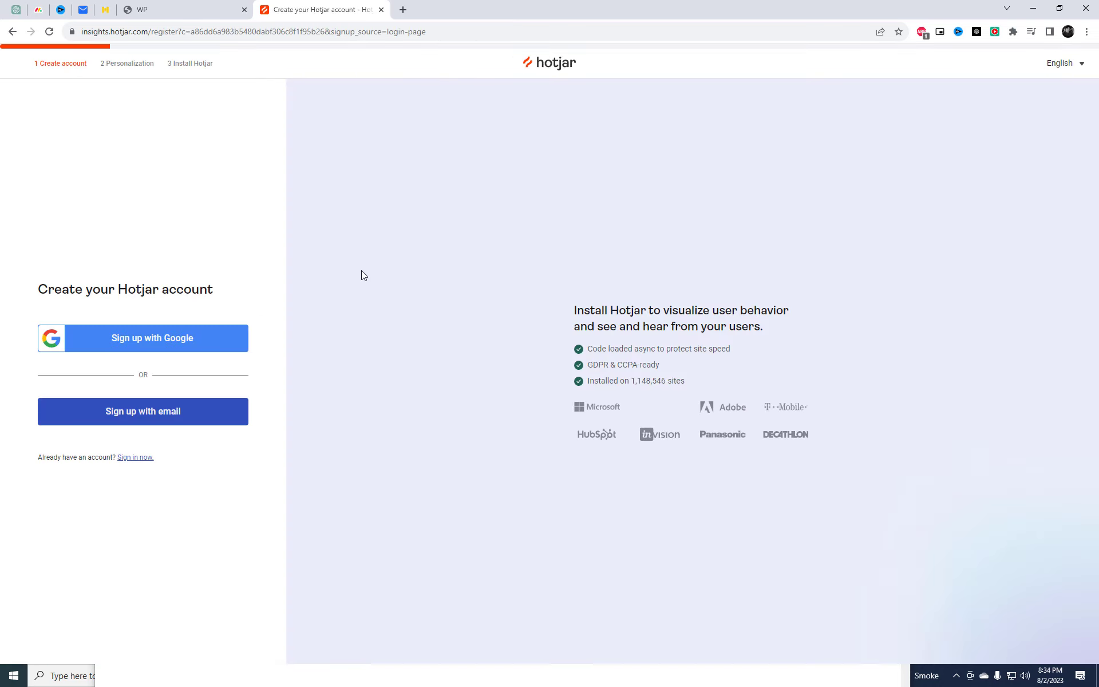
click(142, 338)
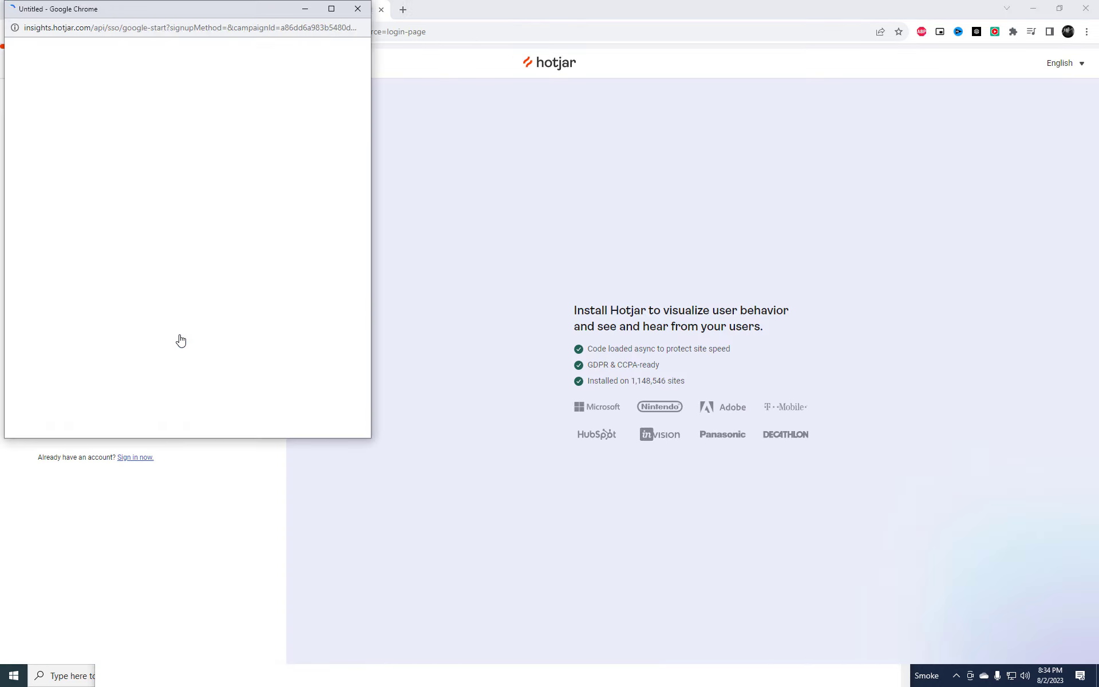
click(151, 337)
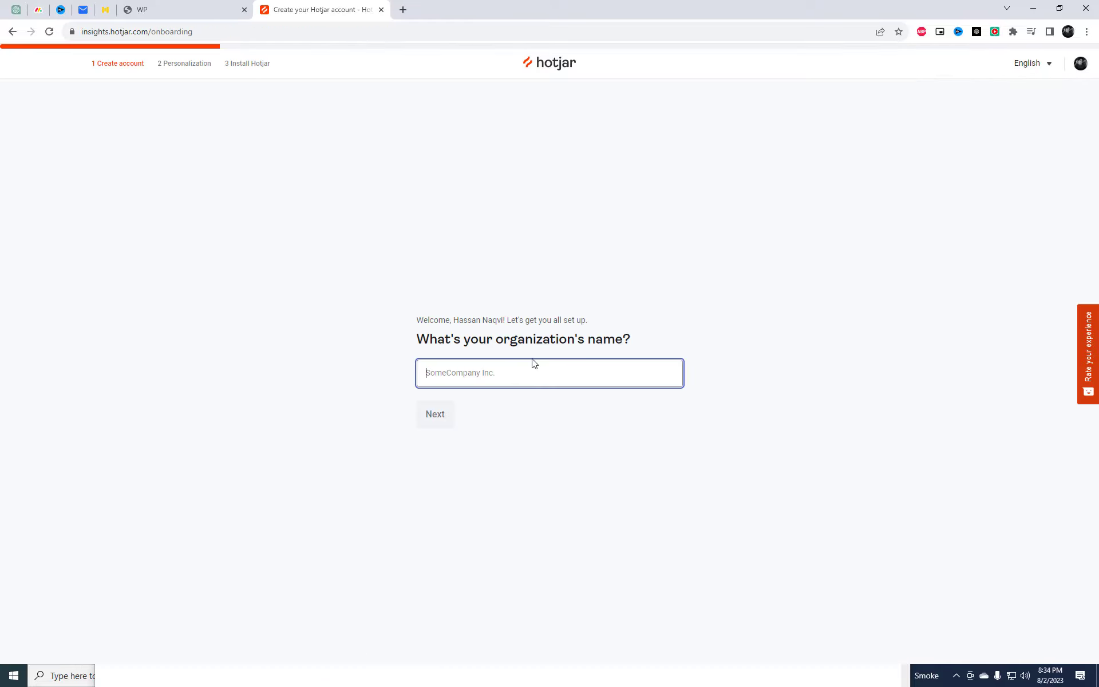
- Answer the organization questions: name ABC, company size, role Data Analyst with consent choices
text(ABC)
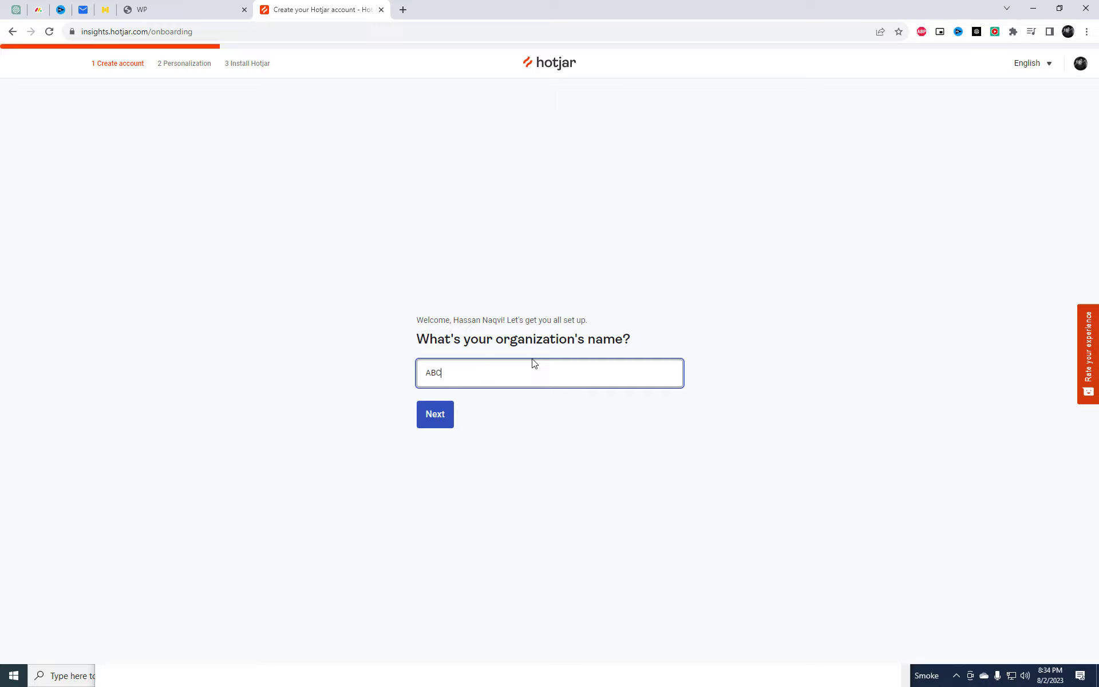
click(435, 414)
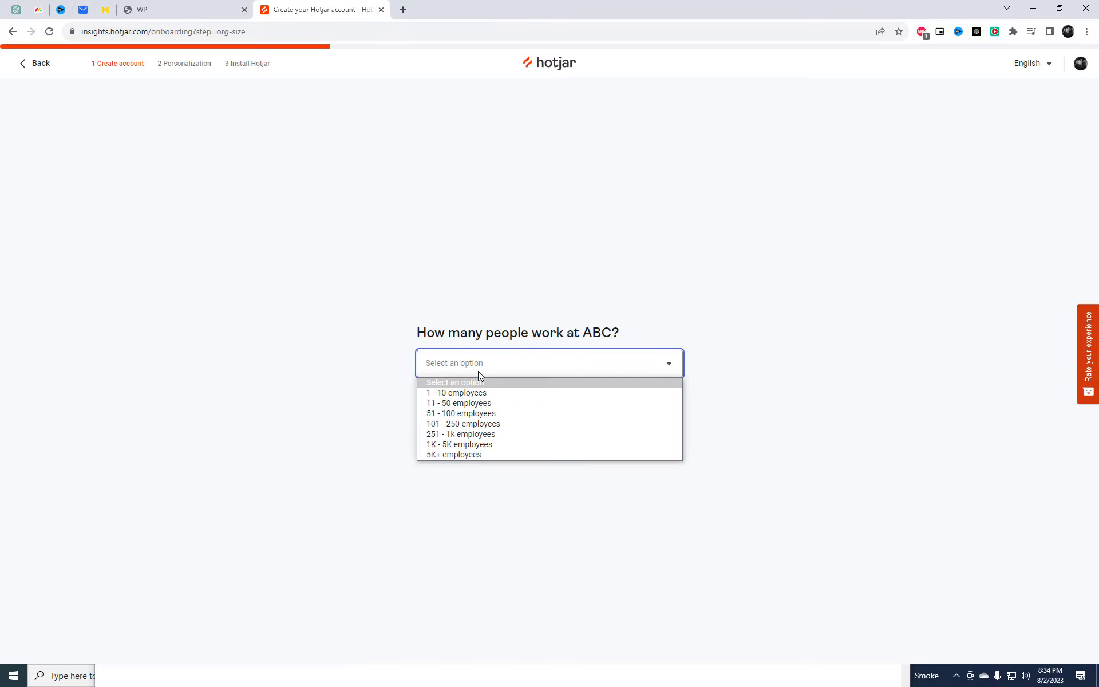
click(456, 393)
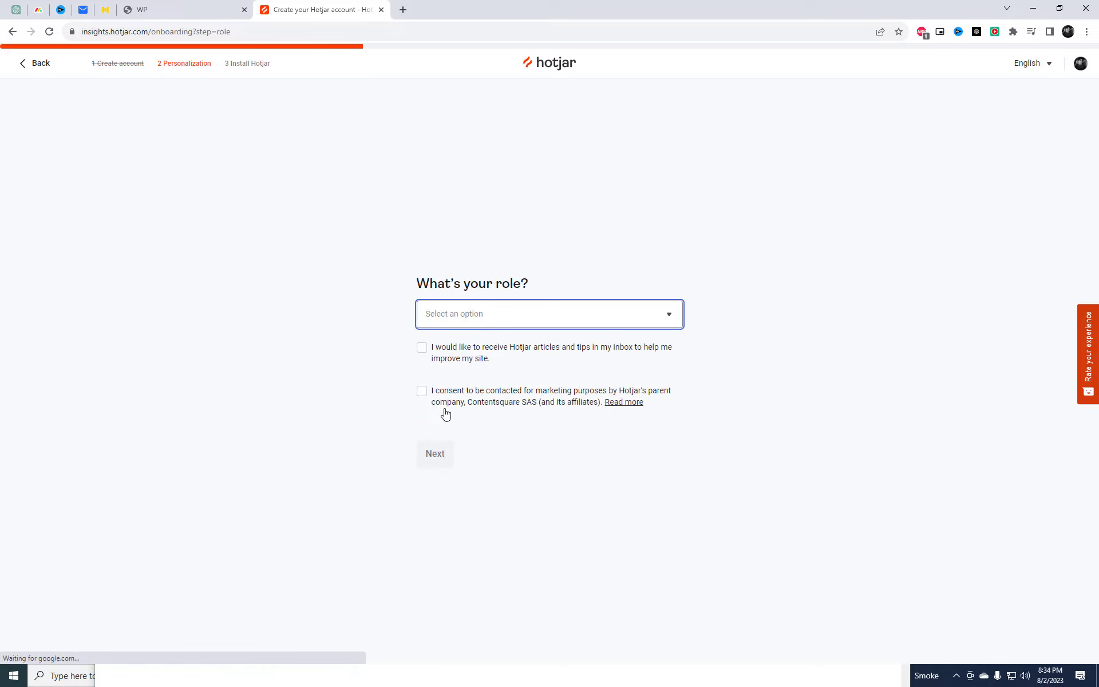
click(549, 314)
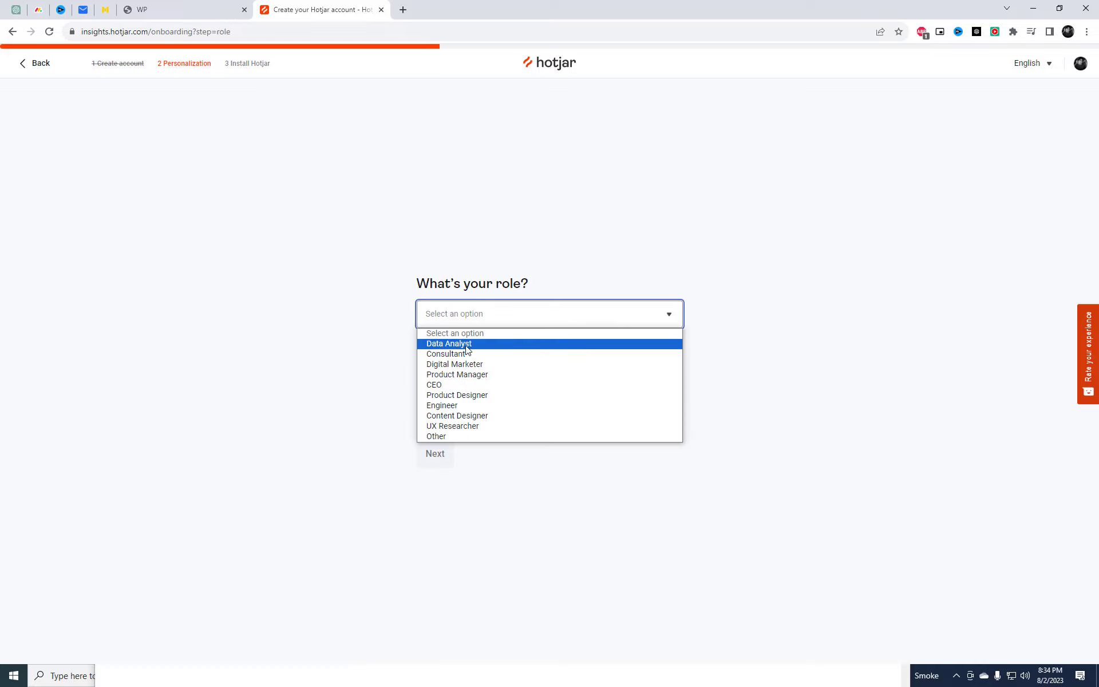
click(449, 344)
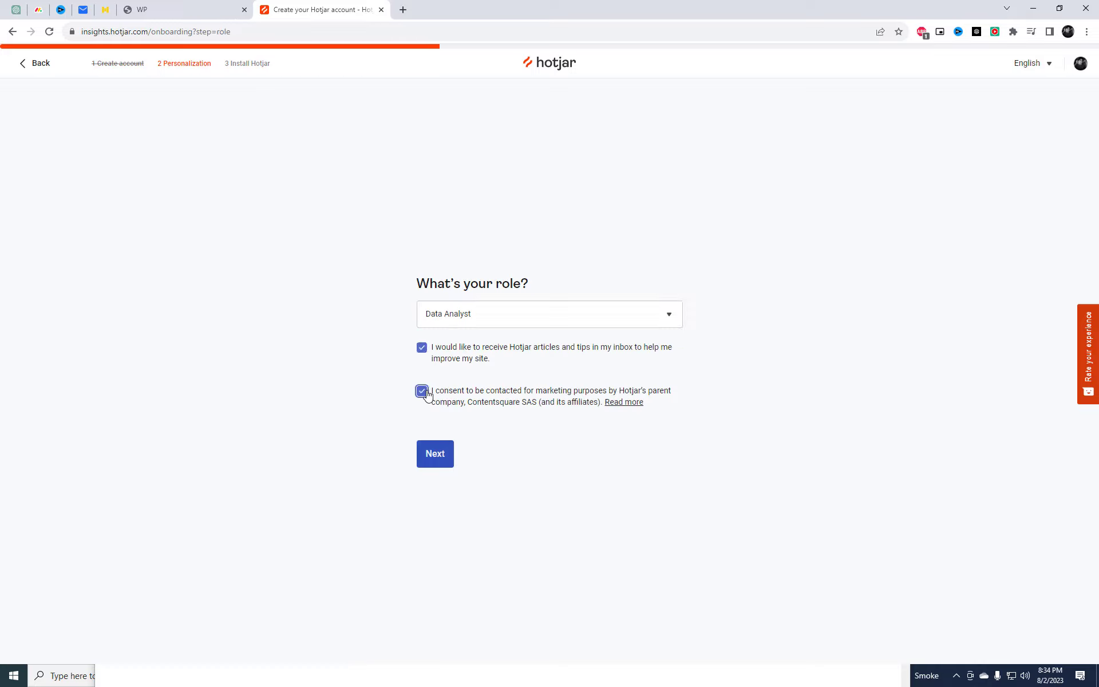
click(435, 454)
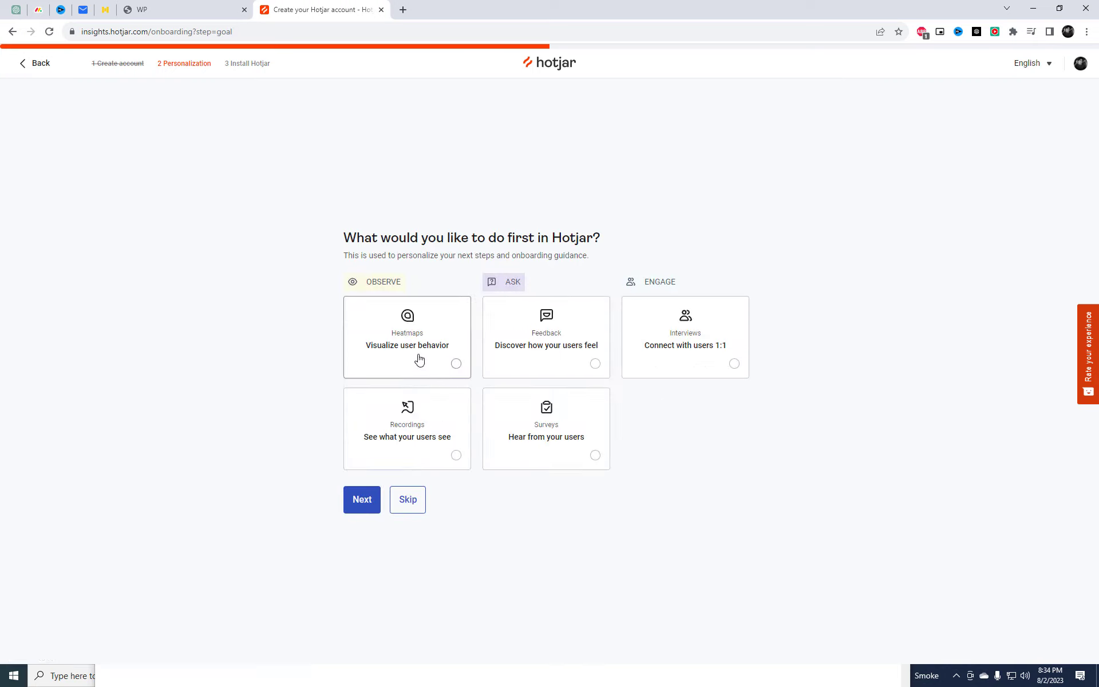
mouse_move(427, 389)
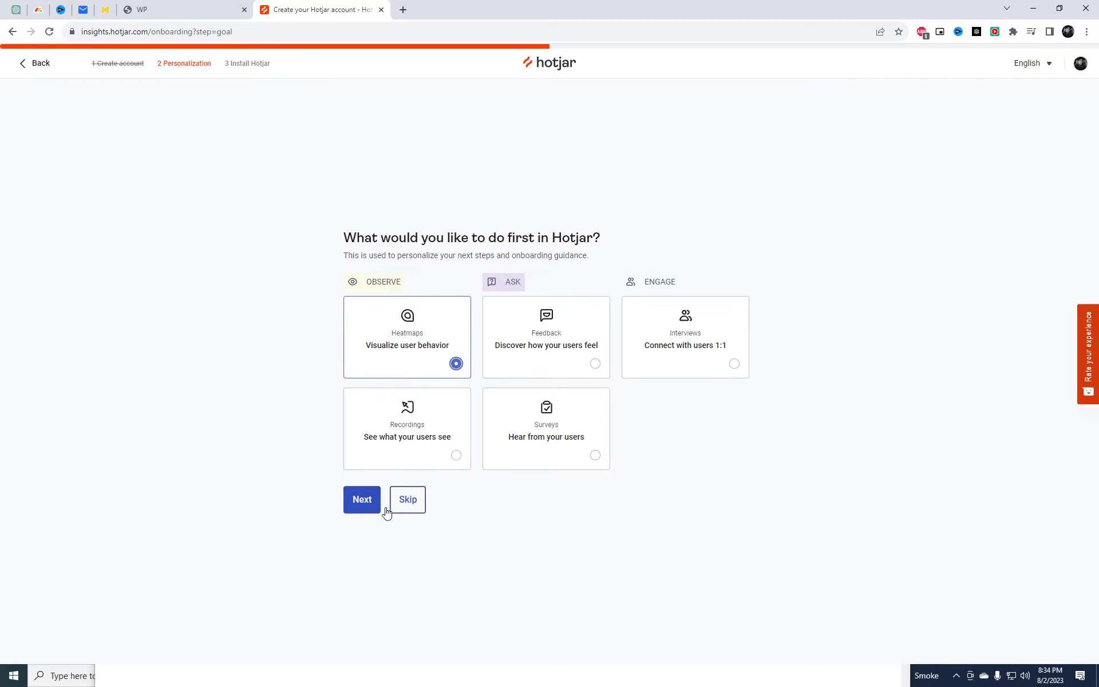
- Choose Heatmaps as the first goal and 'No, never' for prior Hotjar experience
click(361, 500)
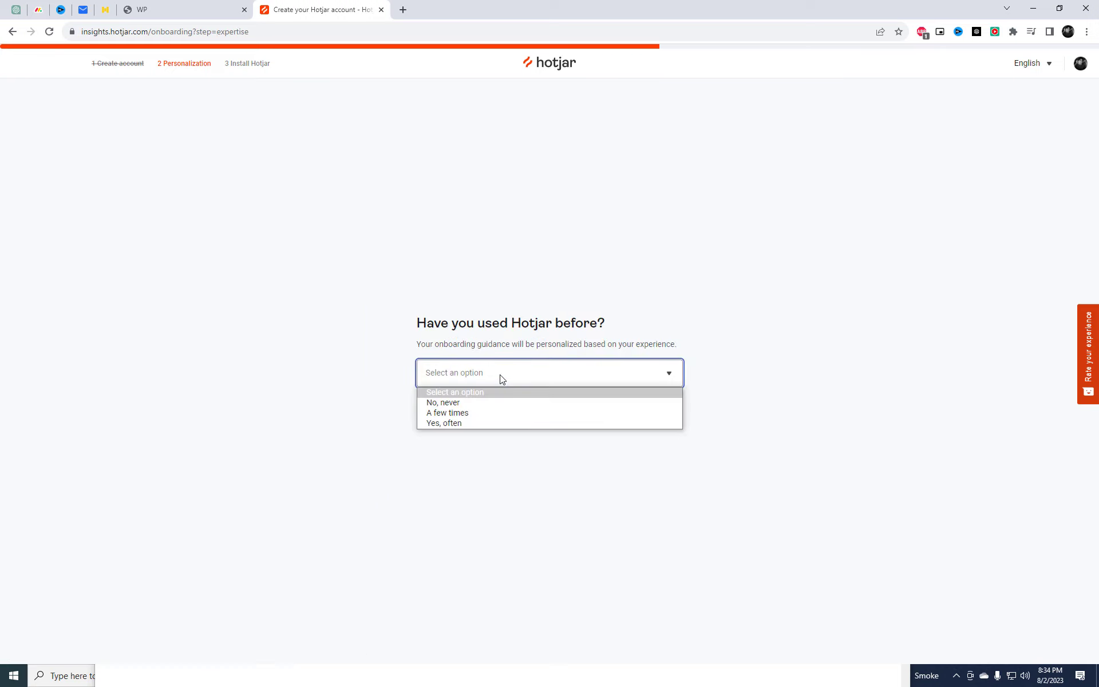
click(443, 402)
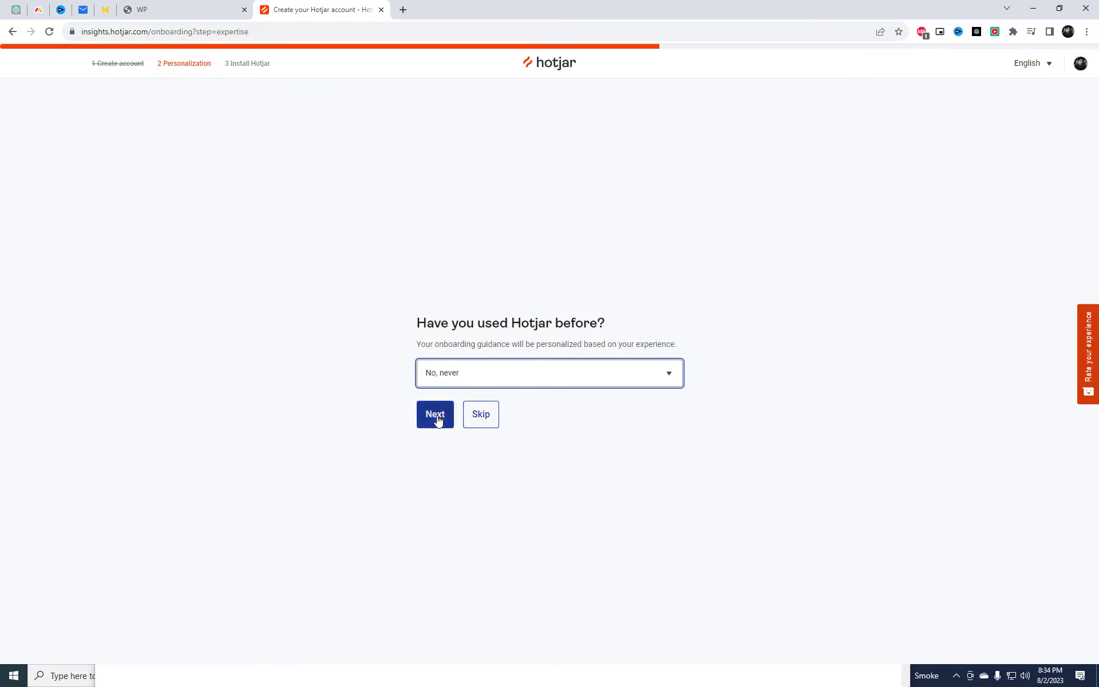
click(435, 415)
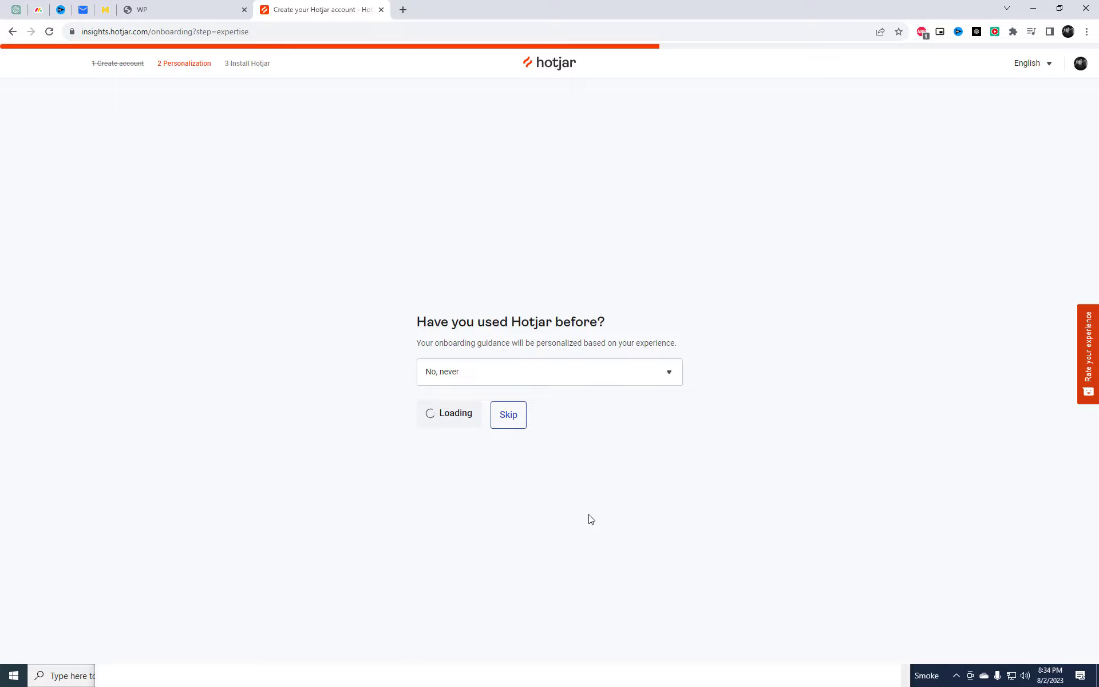
click(507, 414)
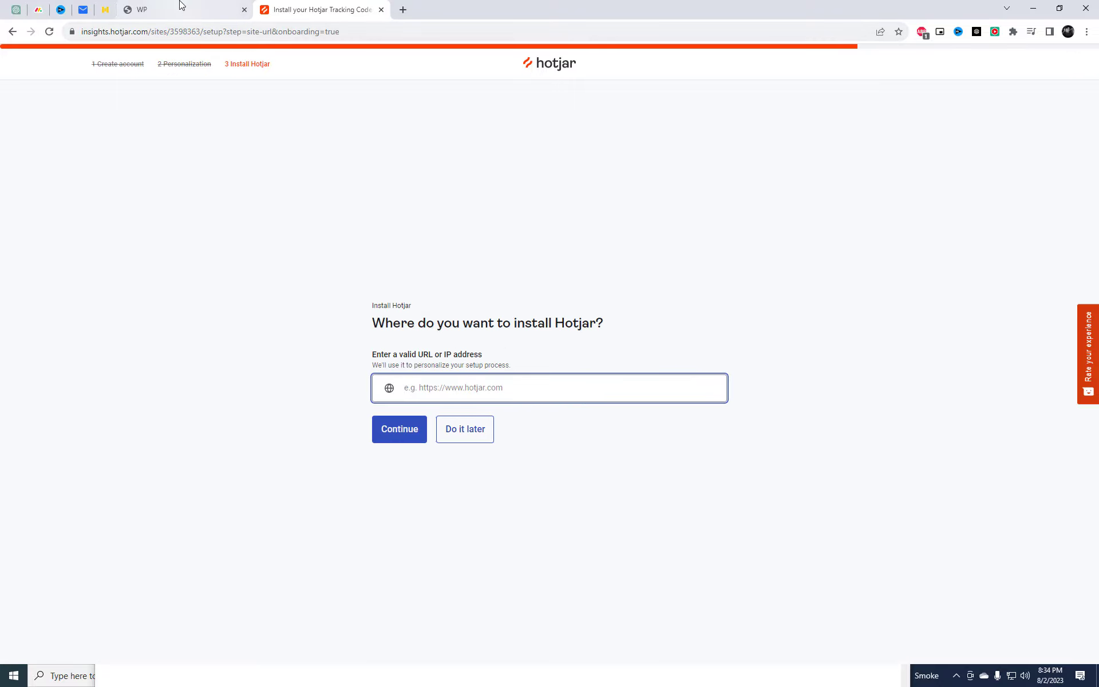
- Register templateprobox.com as the tracked site and create the experience-rating feedback widget
click(137, 9)
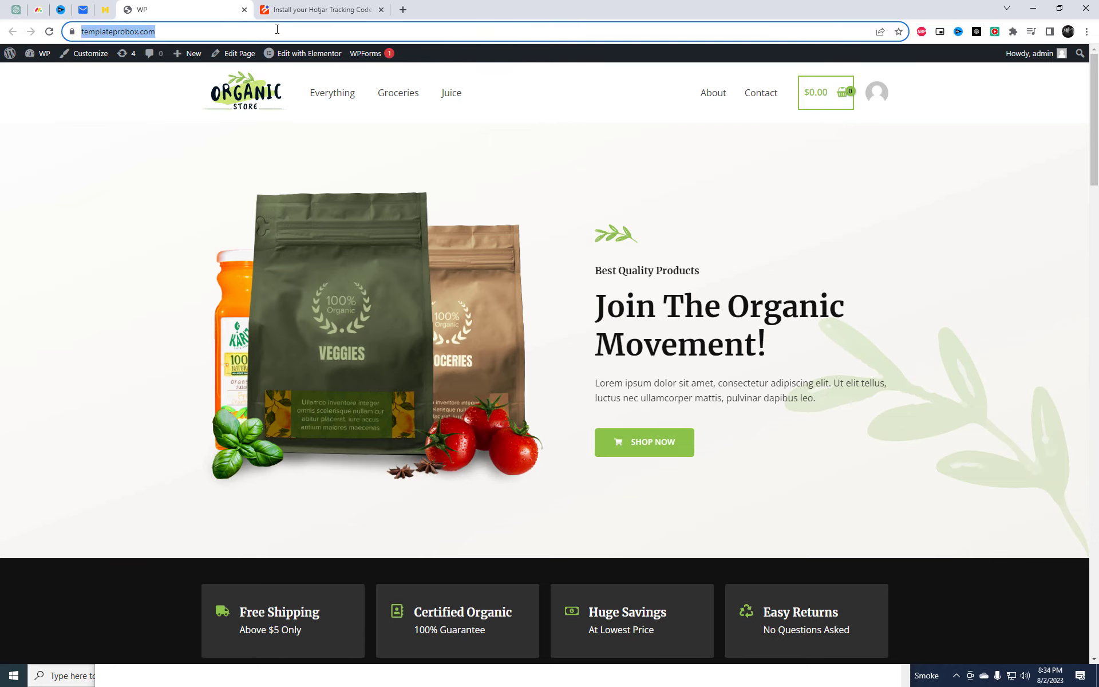
click(319, 9)
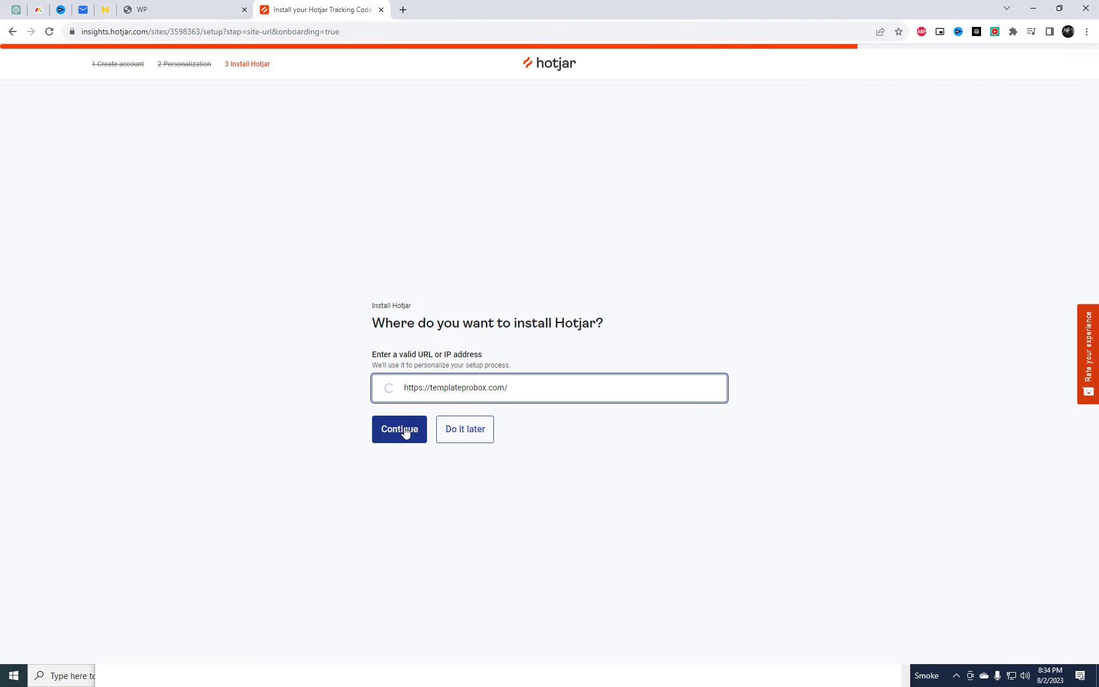
click(399, 429)
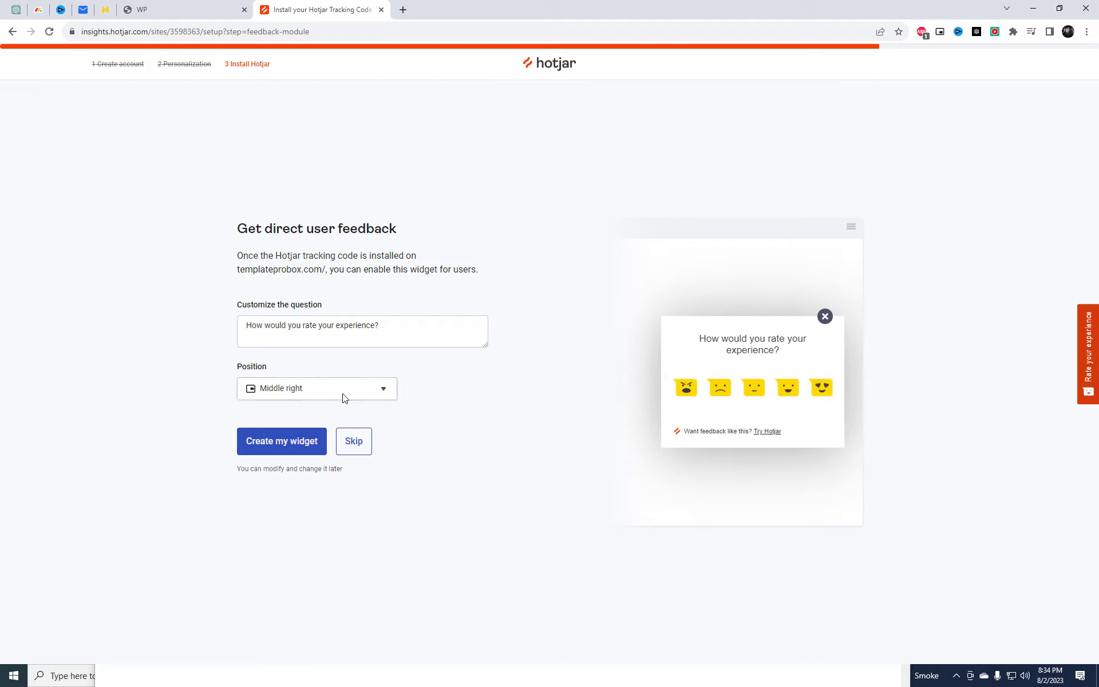
click(316, 388)
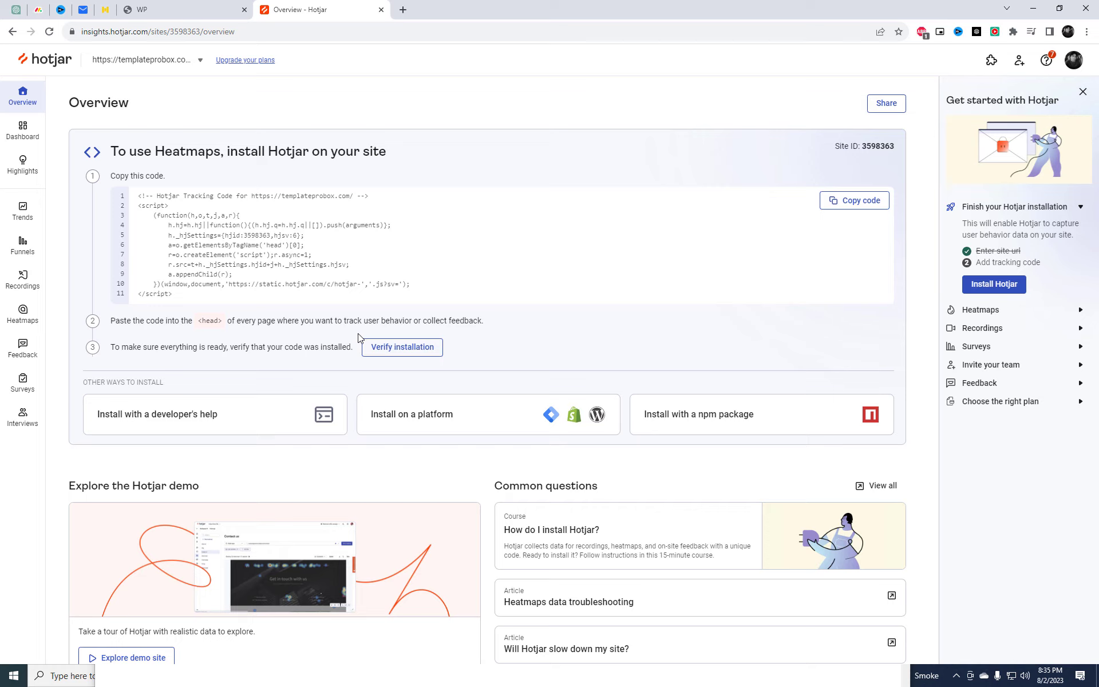
mouse_move(295, 432)
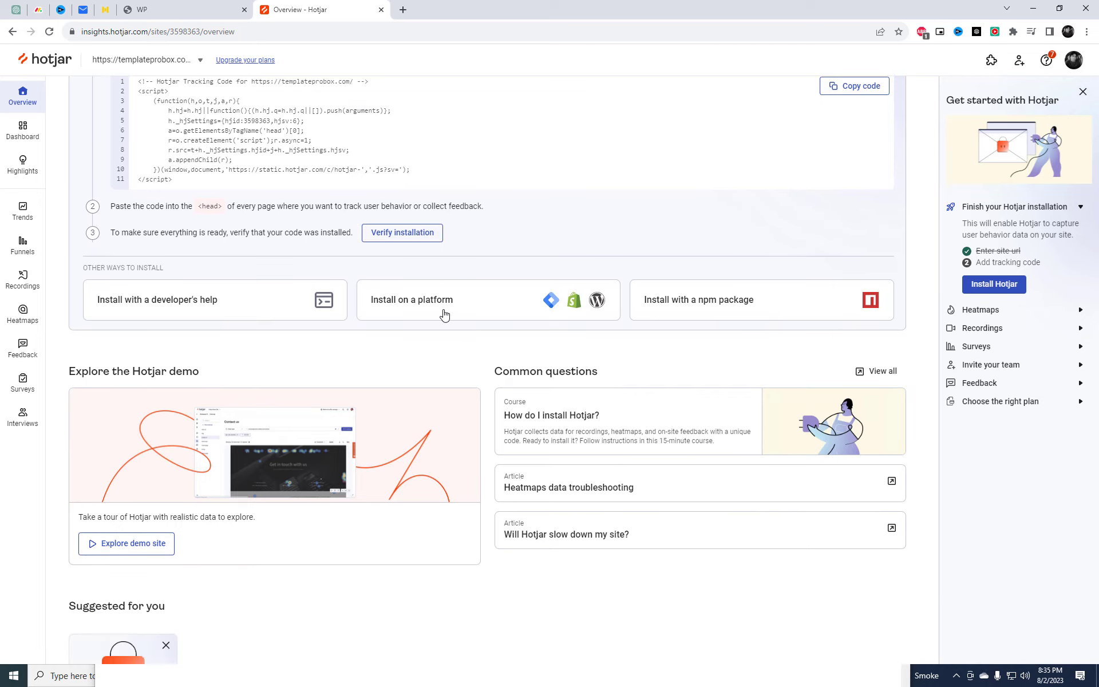
- Choose the WordPress platform install and get the official Hotjar plugin
click(596, 300)
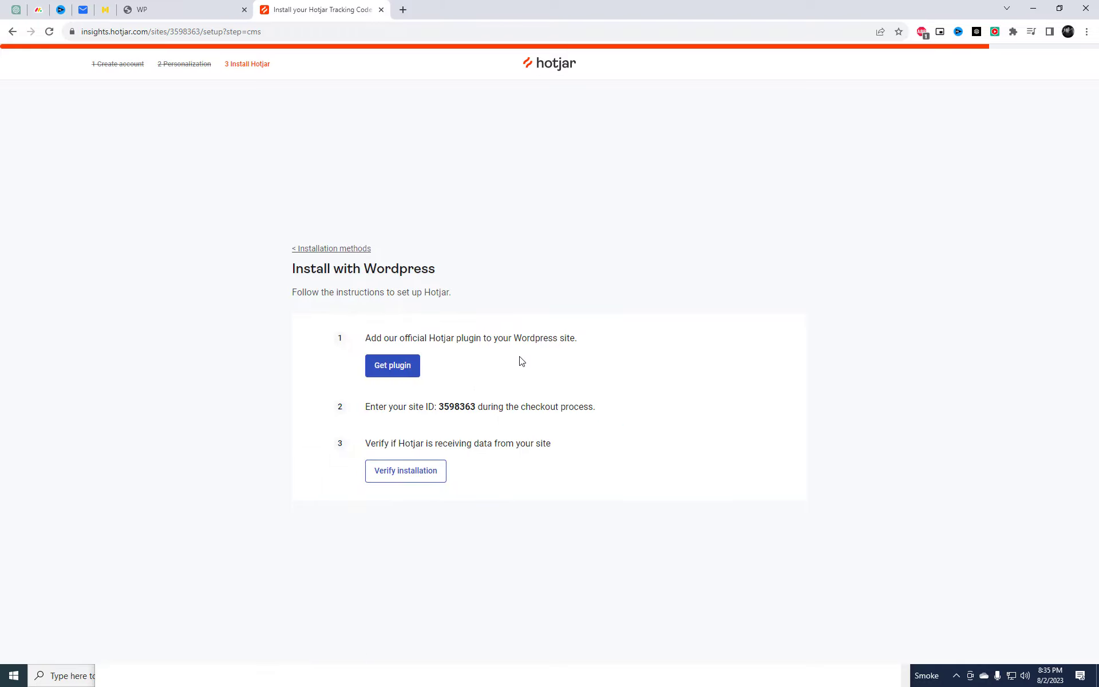
click(391, 365)
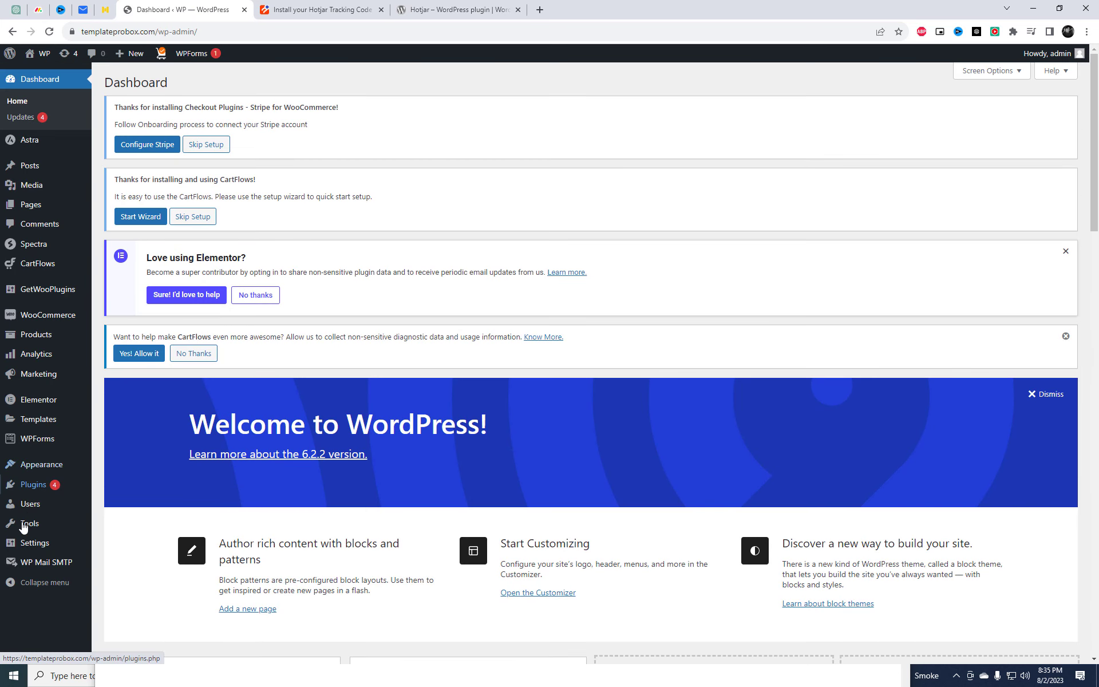
- Reach the active Hotjar plugin's settings in WordPress and copy site ID 3598363 from Hotjar
click(32, 485)
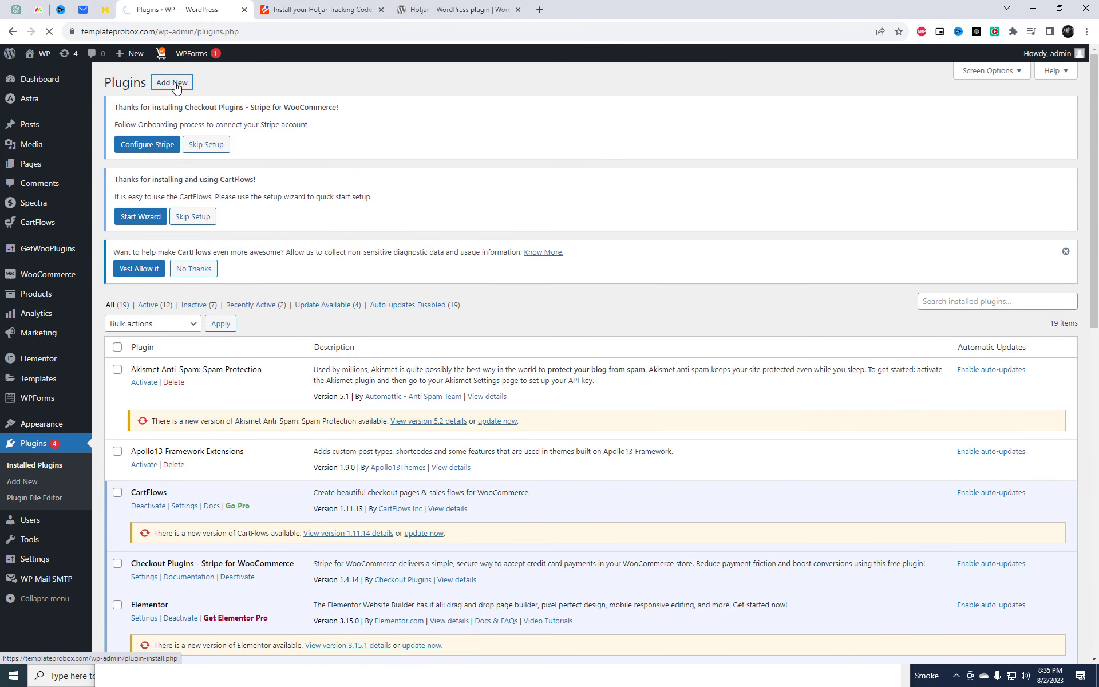
click(172, 83)
text(Hotjar)
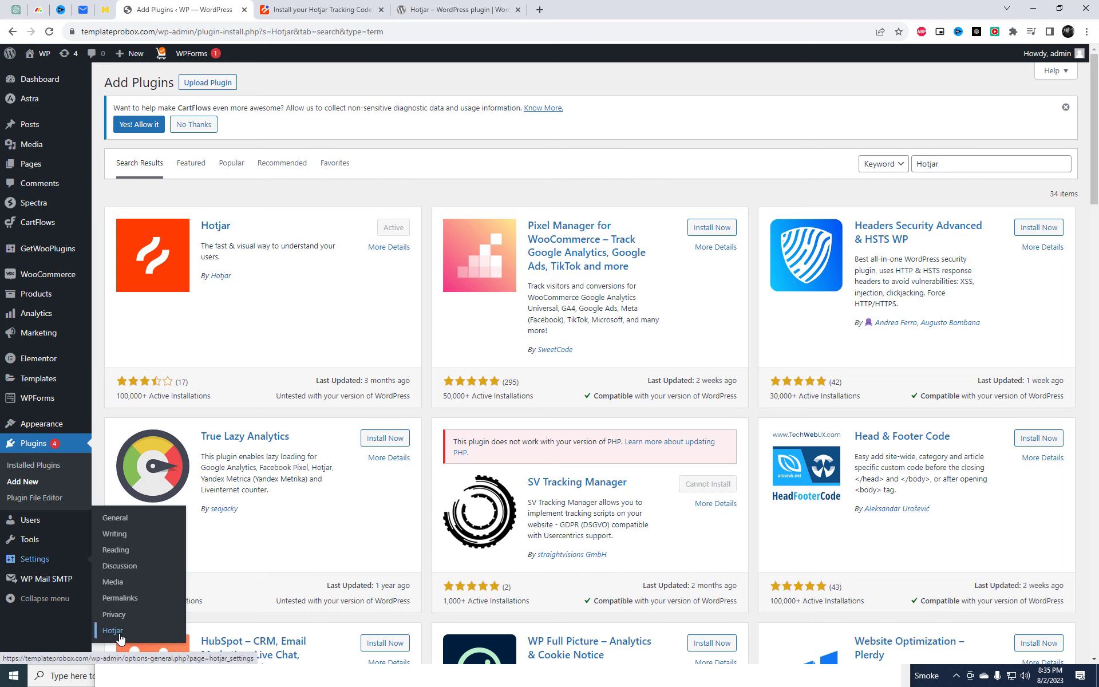
click(112, 629)
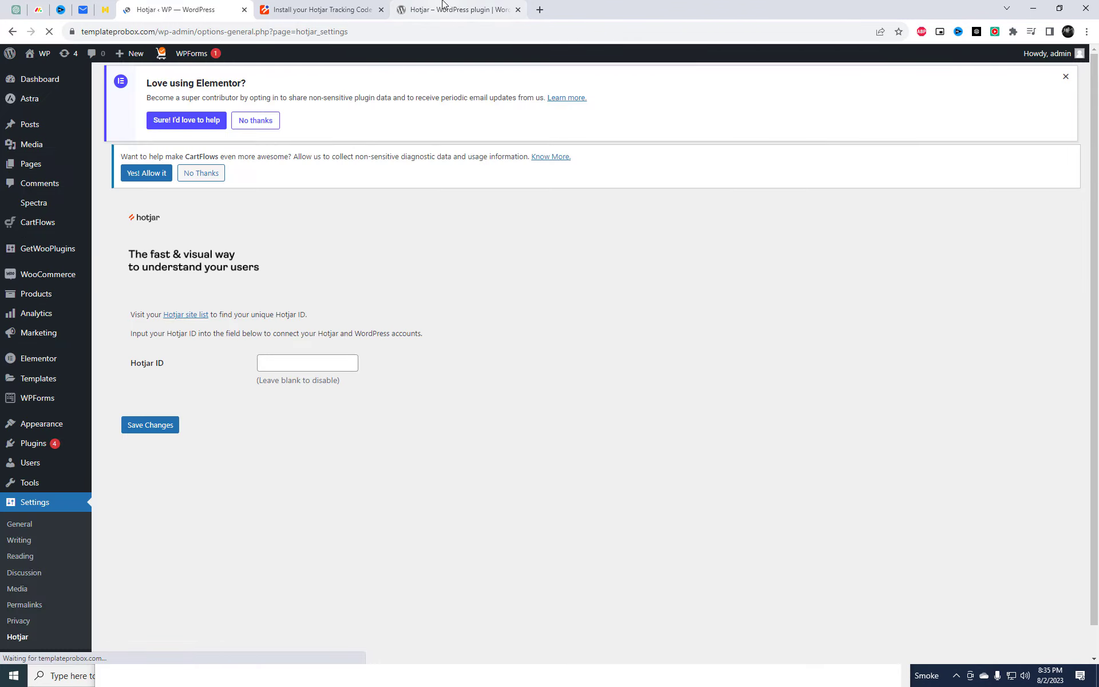
click(320, 9)
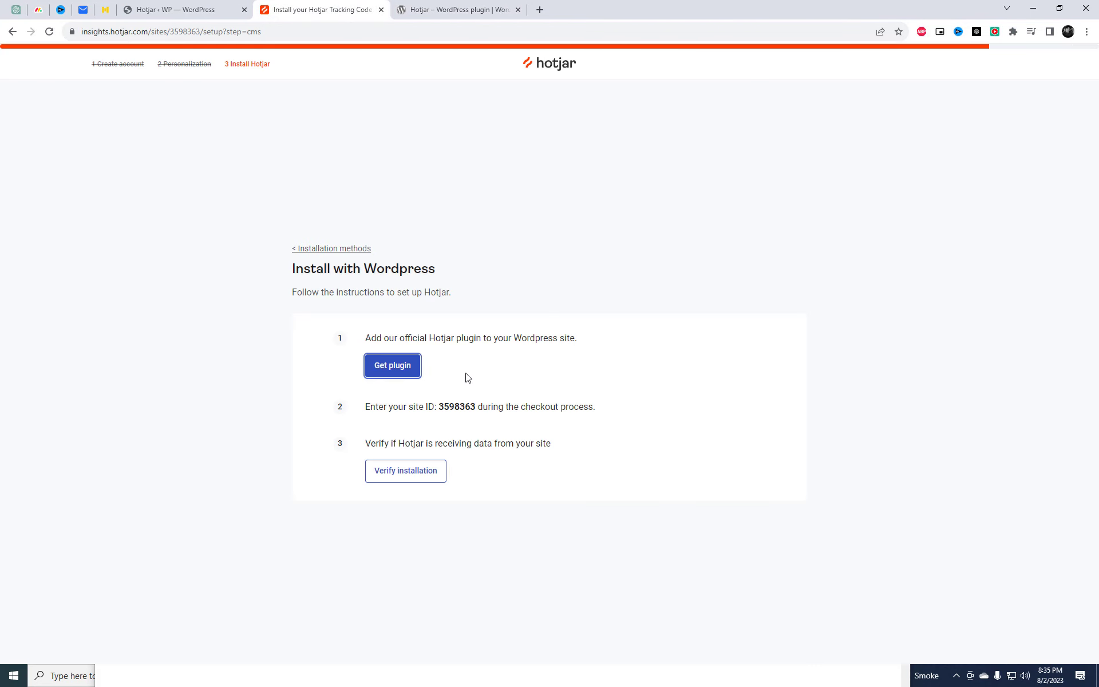
double_click(455, 407)
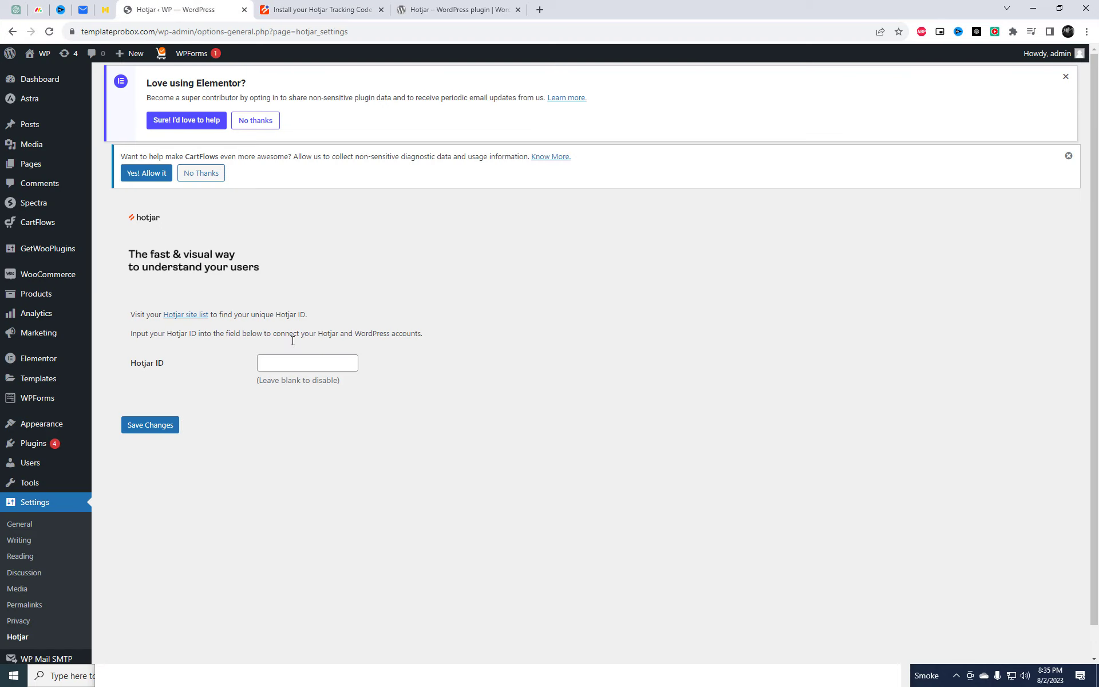
- Save site ID 3598363 in the WordPress Hotjar plugin settings
click(149, 425)
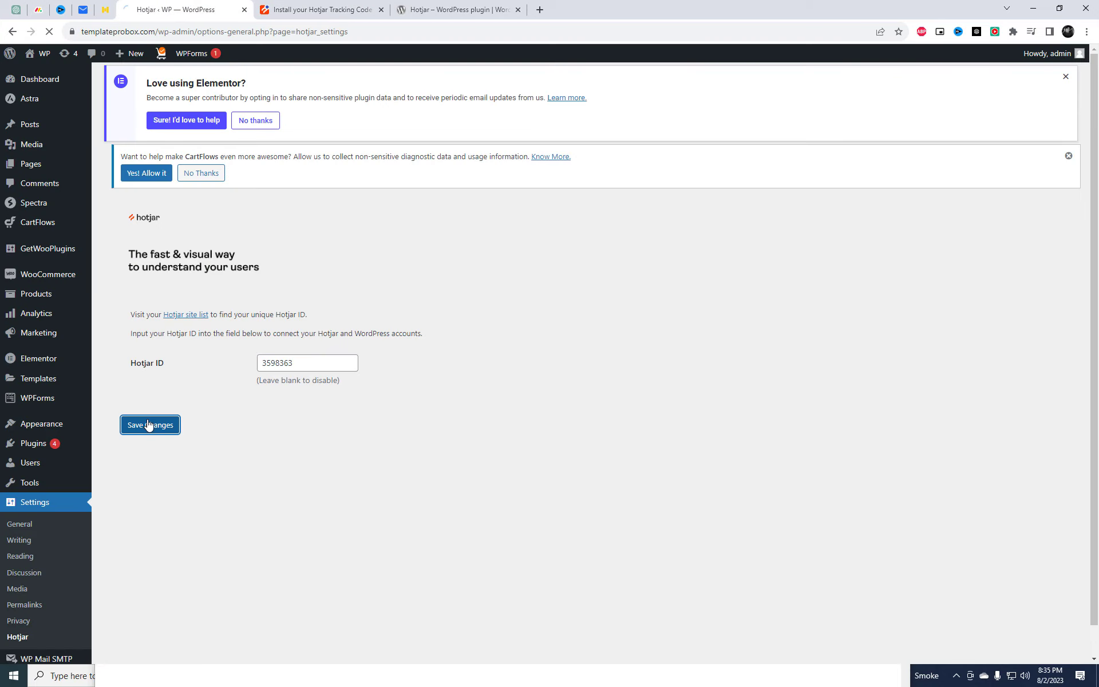
click(148, 423)
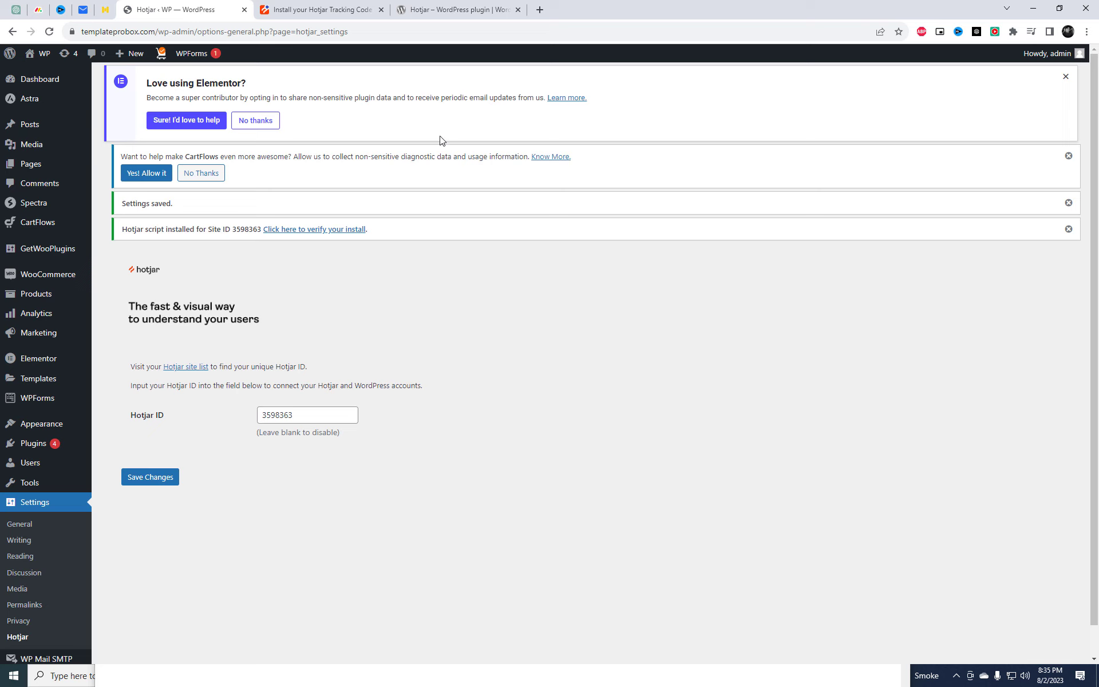
click(320, 9)
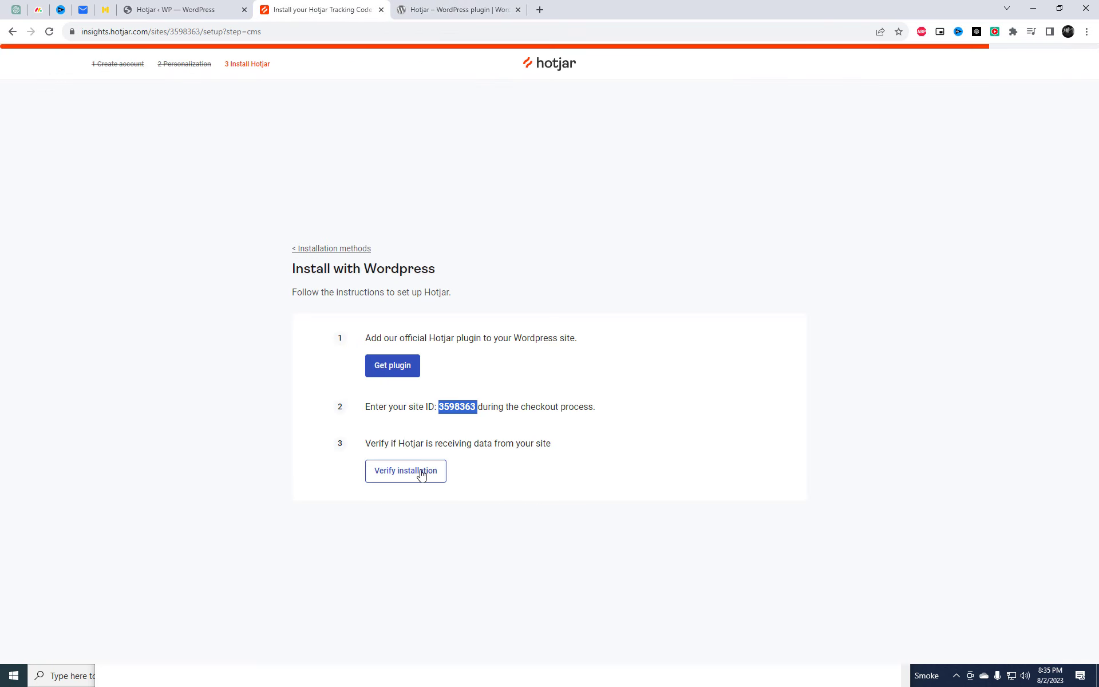
- Verify the store's installation in Hotjar and continue to the live site overview
click(405, 471)
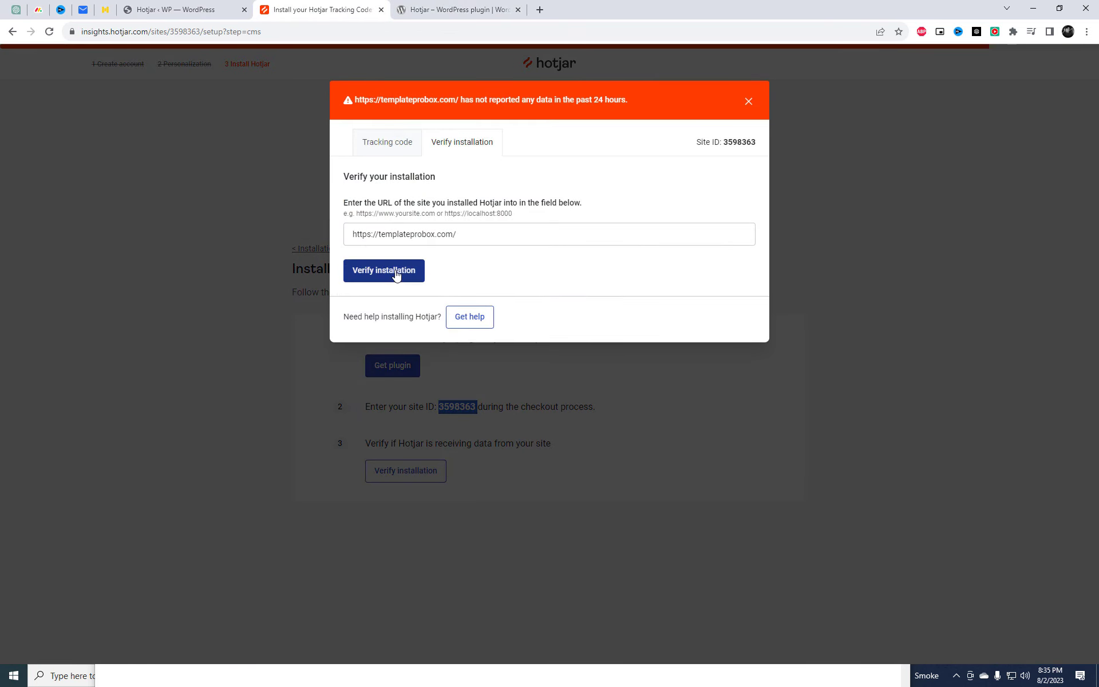
click(383, 271)
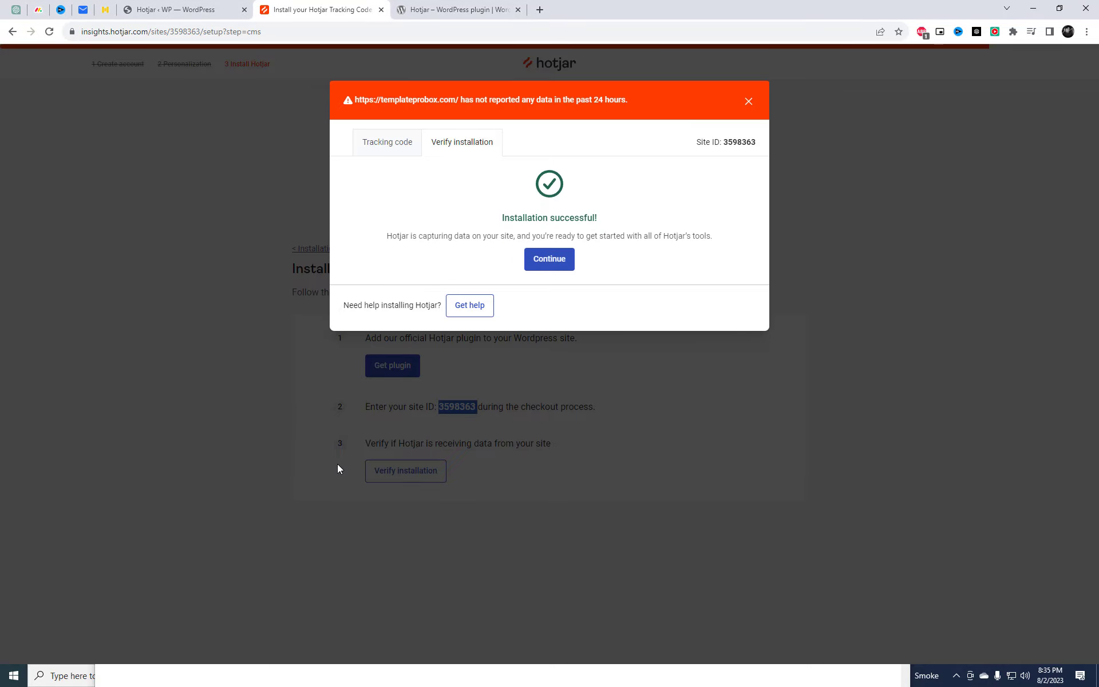
click(549, 259)
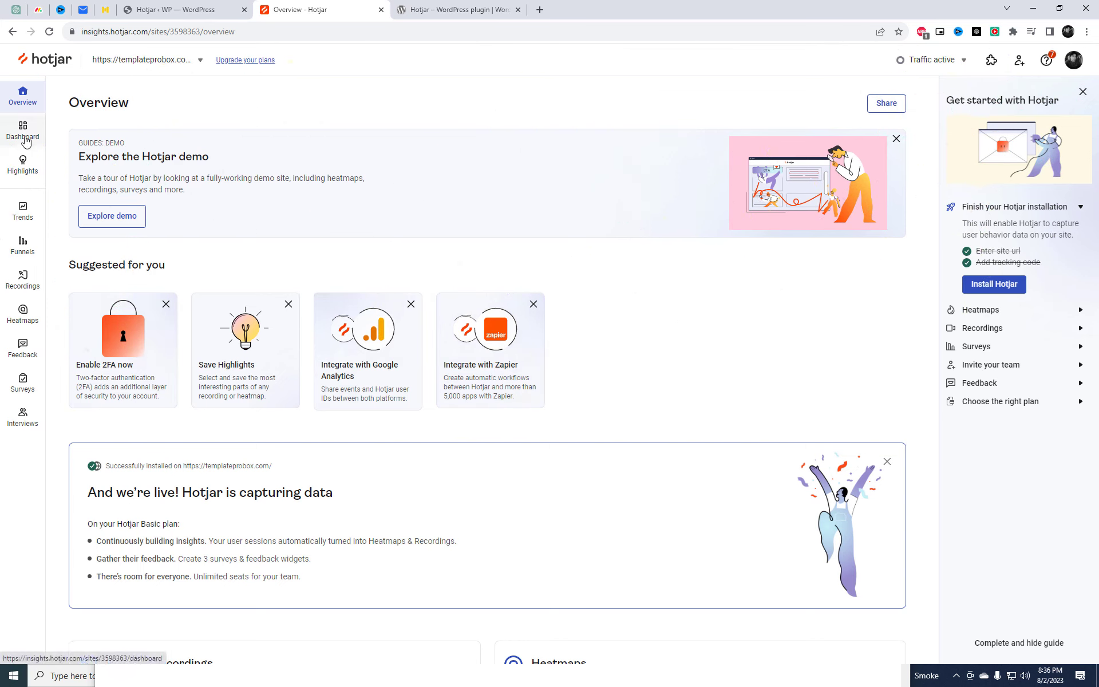
click(144, 60)
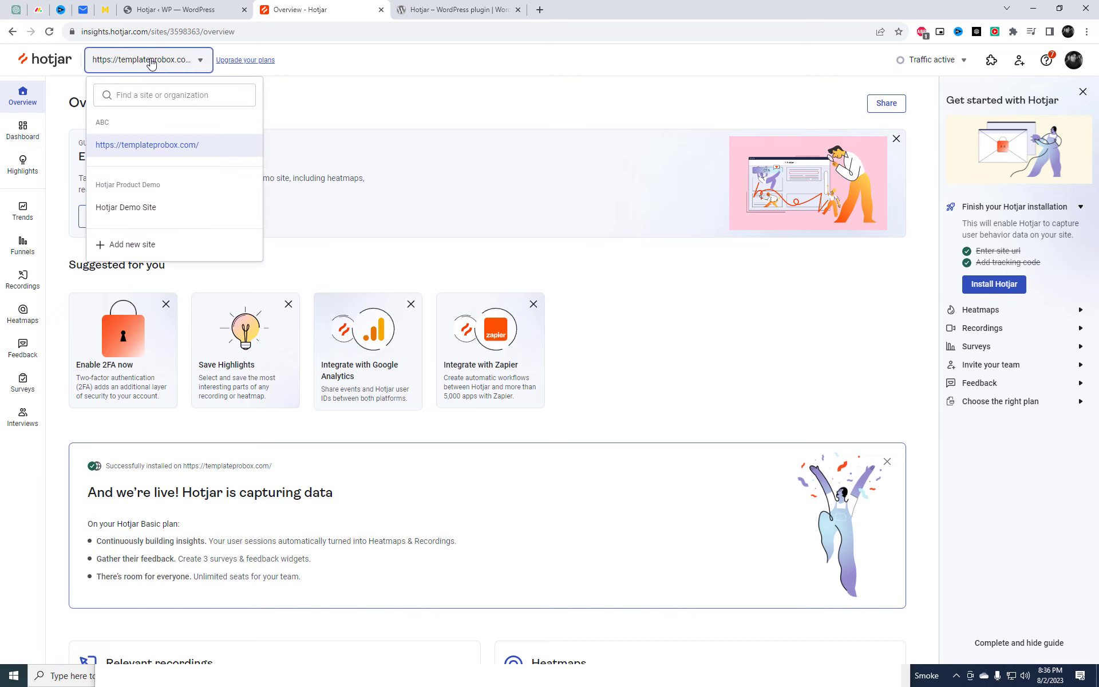
click(21, 280)
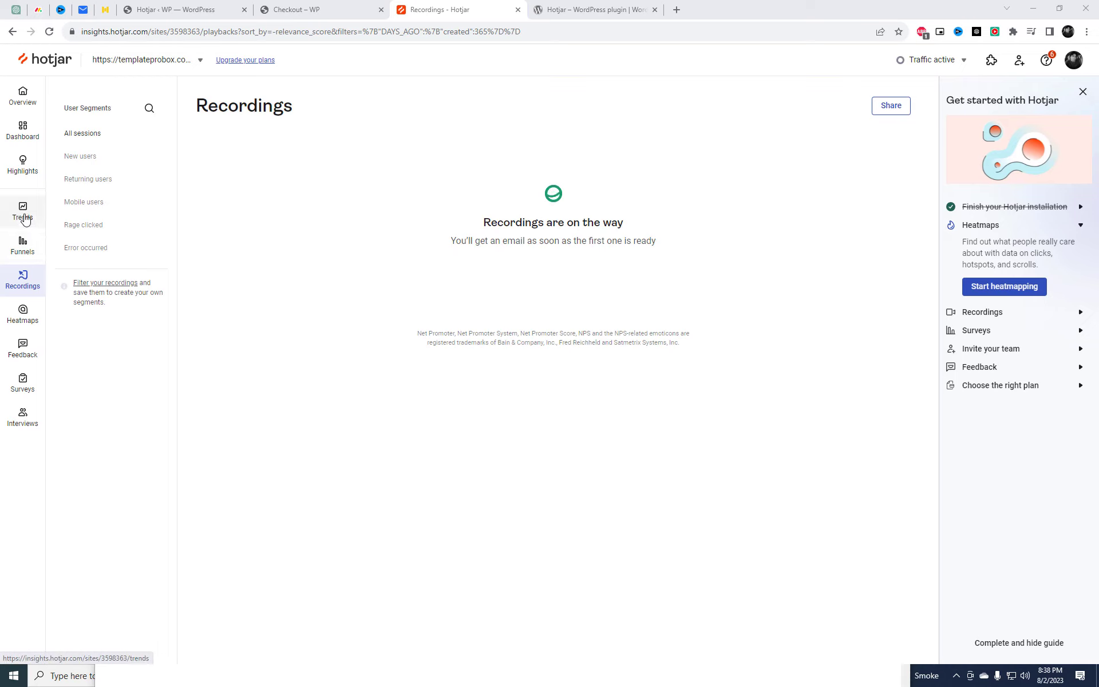
click(22, 315)
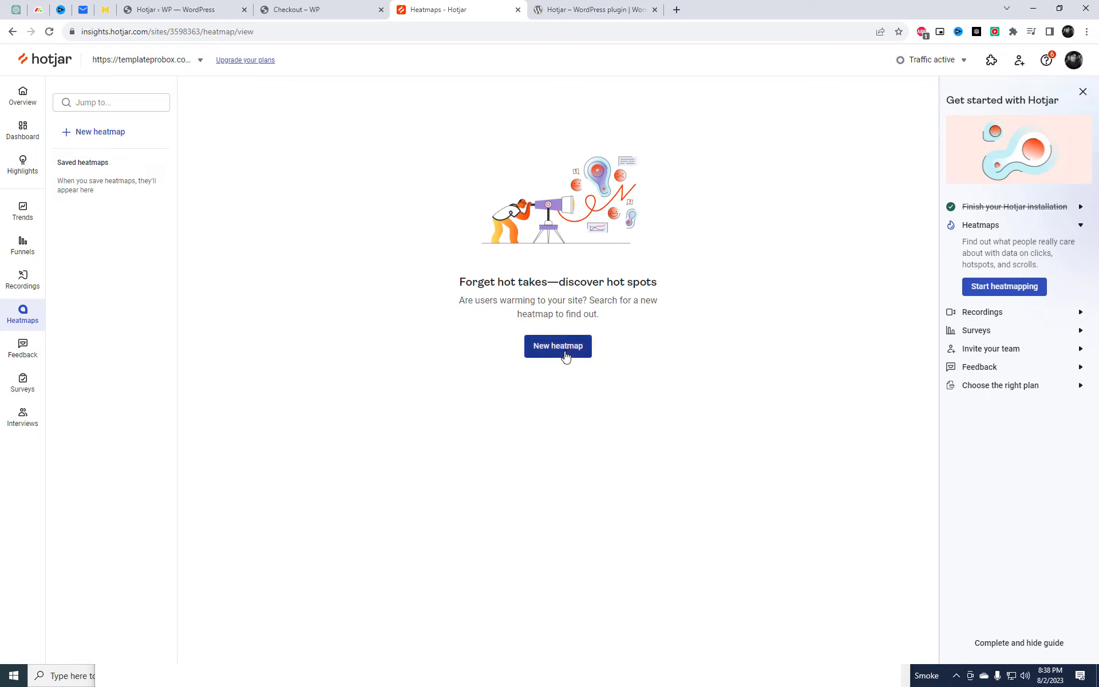
click(557, 346)
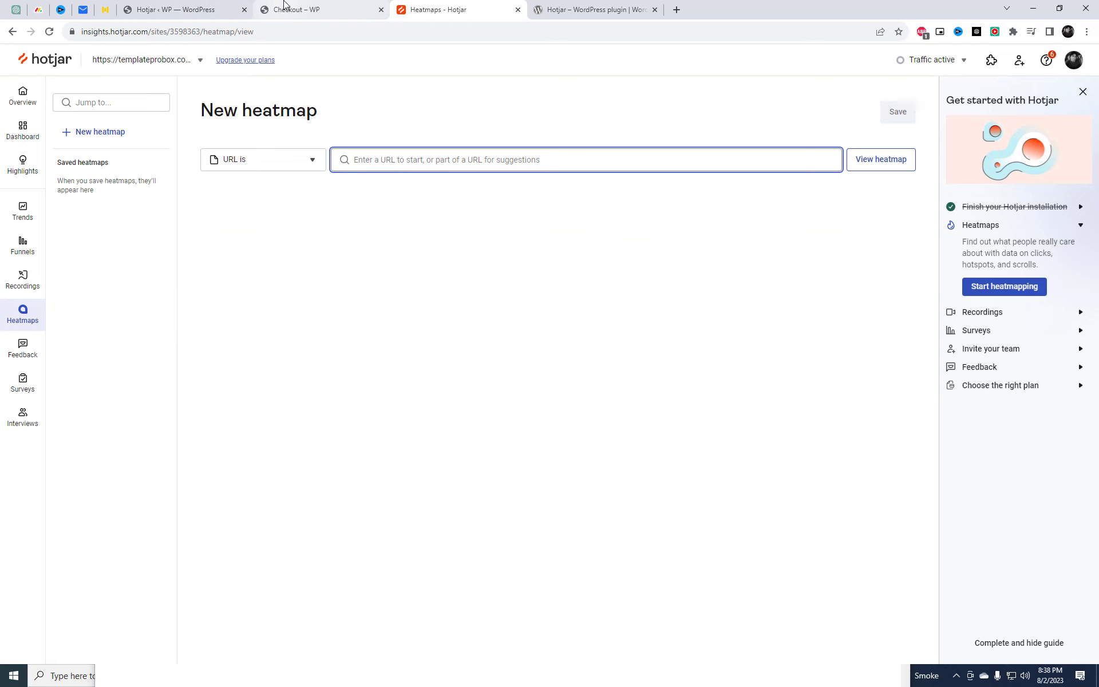
click(320, 10)
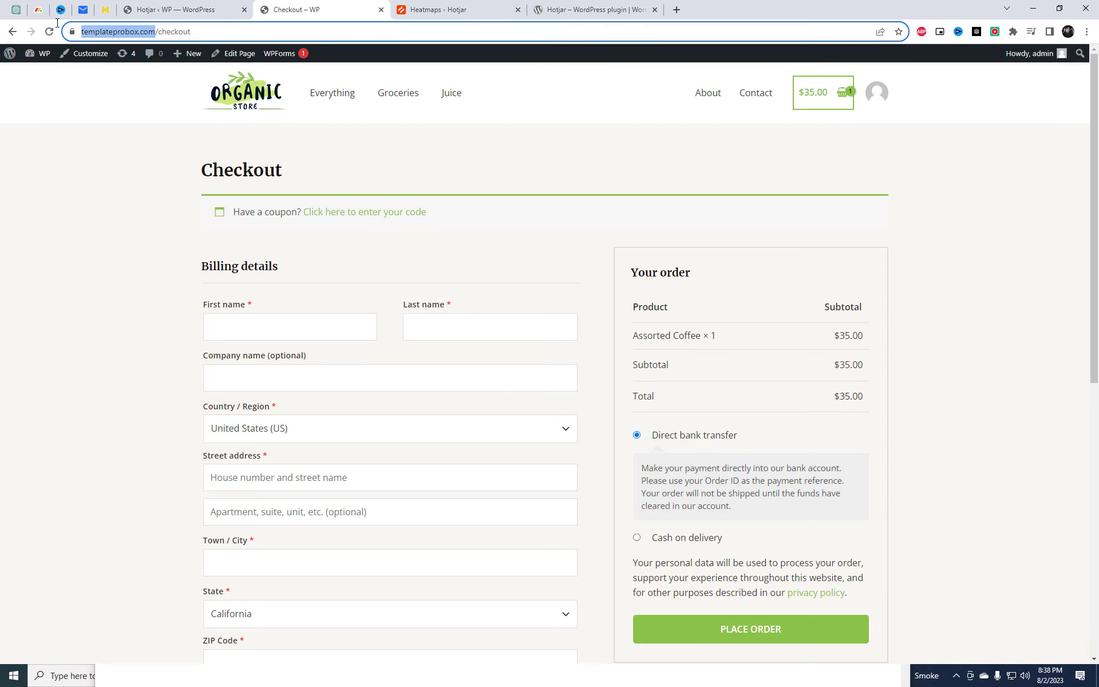
click(456, 9)
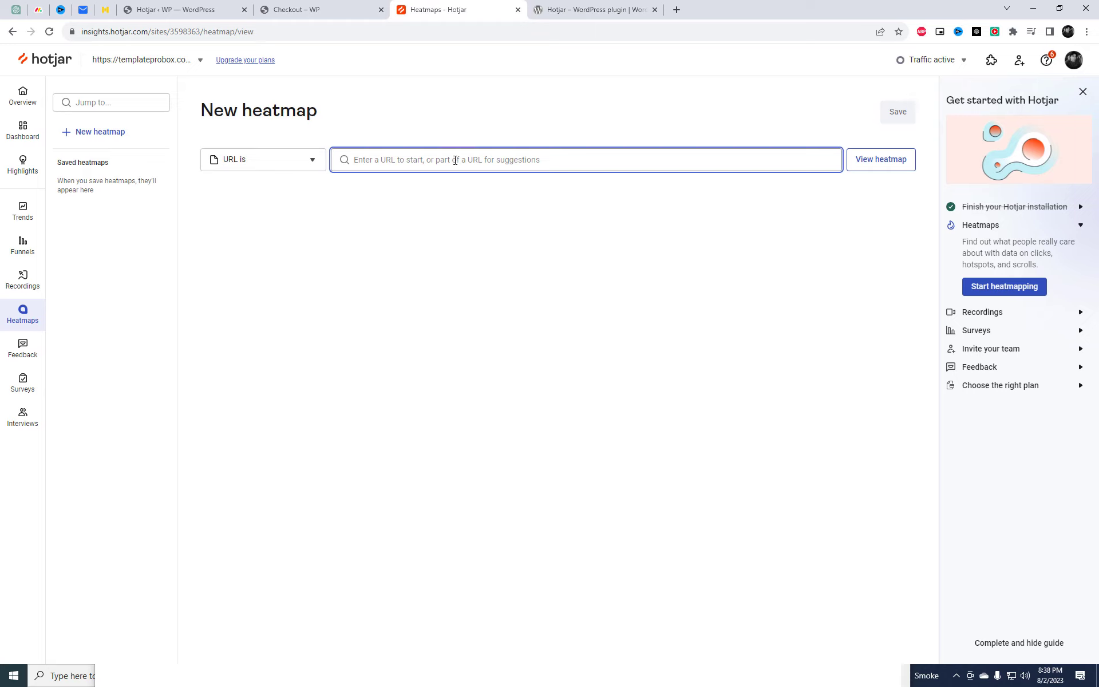
text(https://templateprobox.com/)
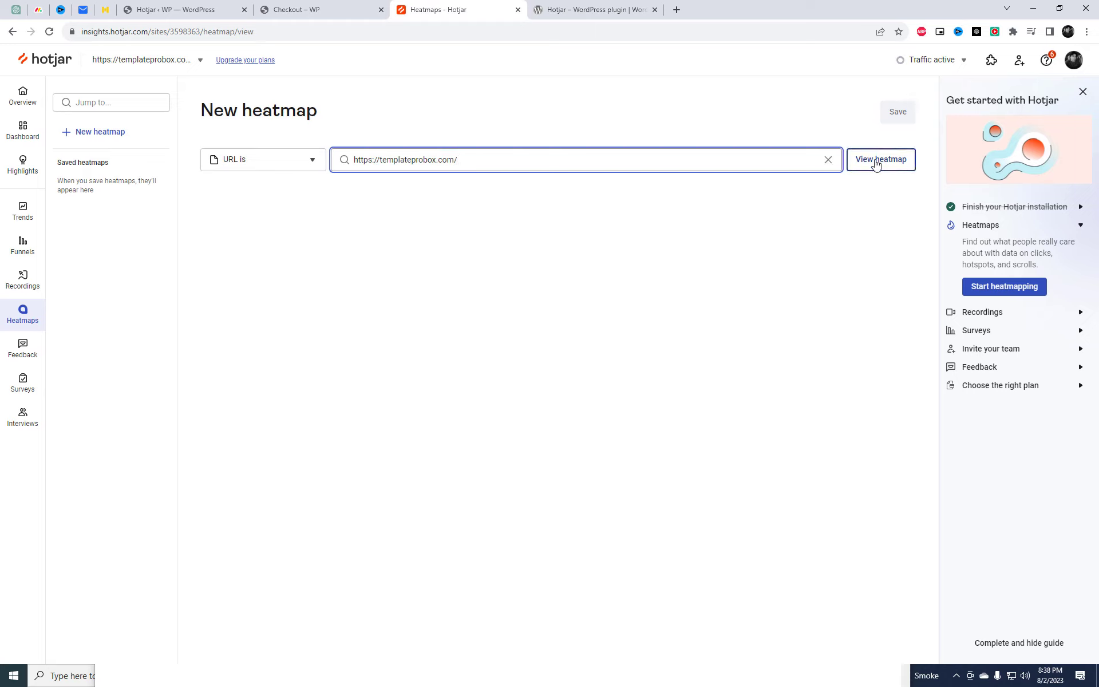
click(881, 159)
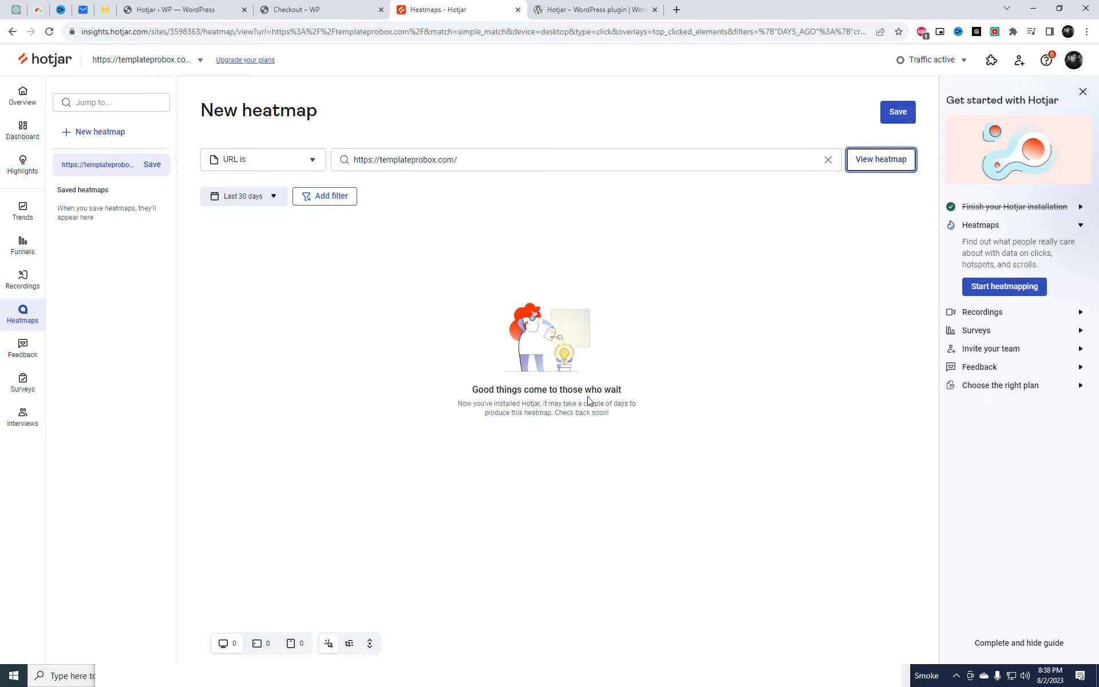
mouse_move(328, 306)
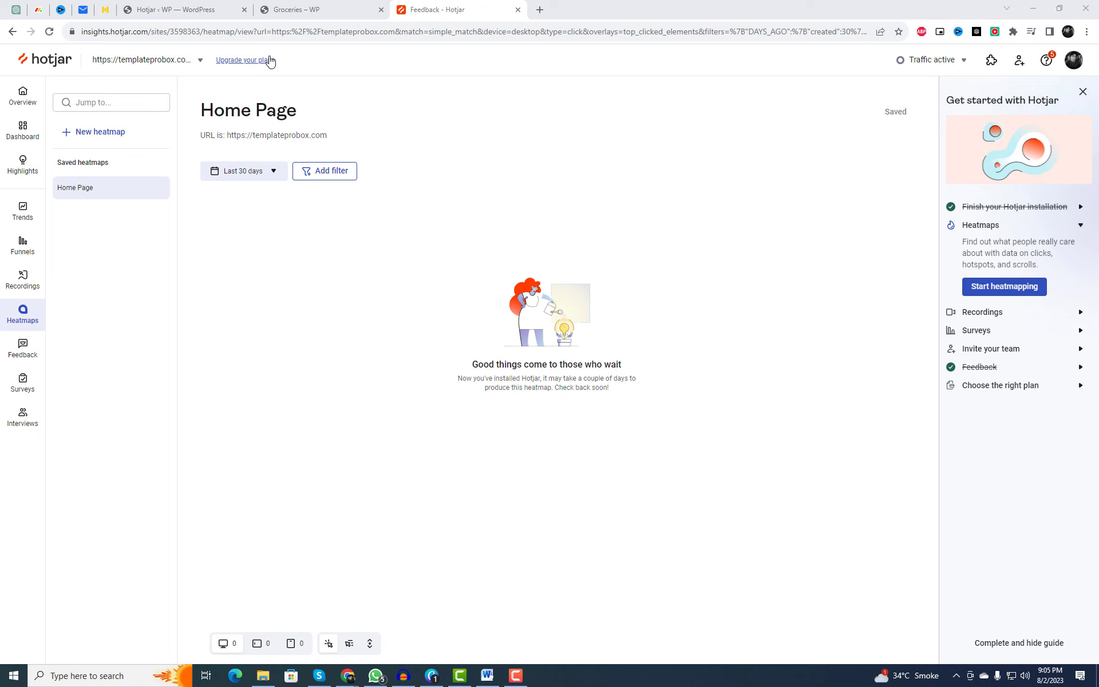
- Create another heatmap for the store's groceries category page URL
click(319, 9)
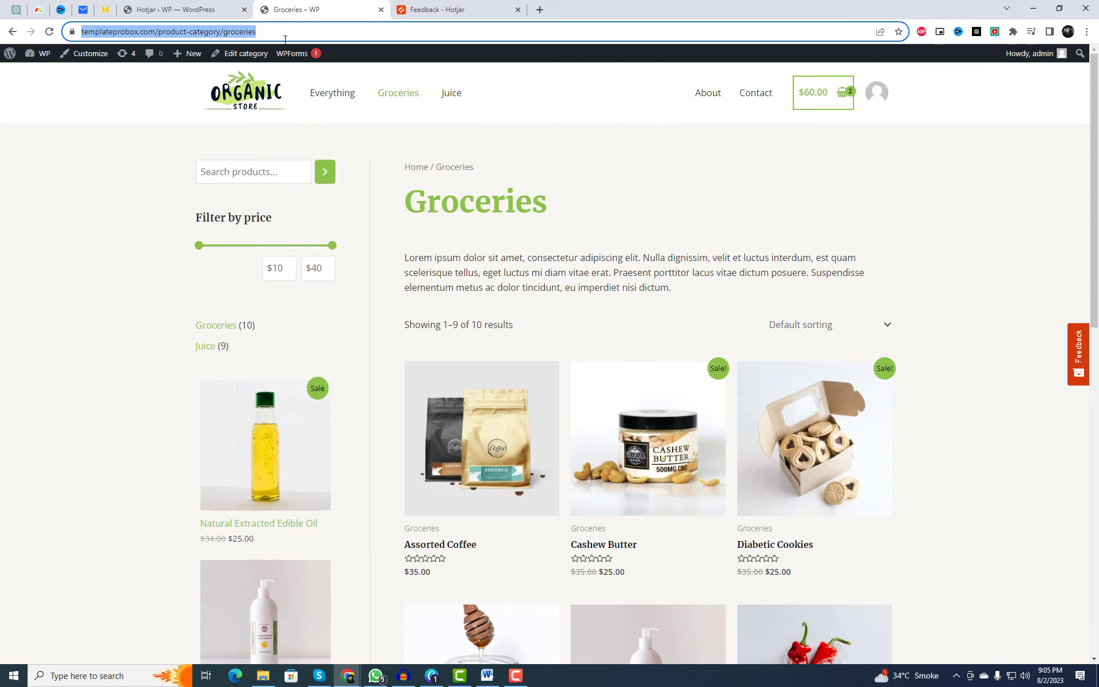
click(456, 9)
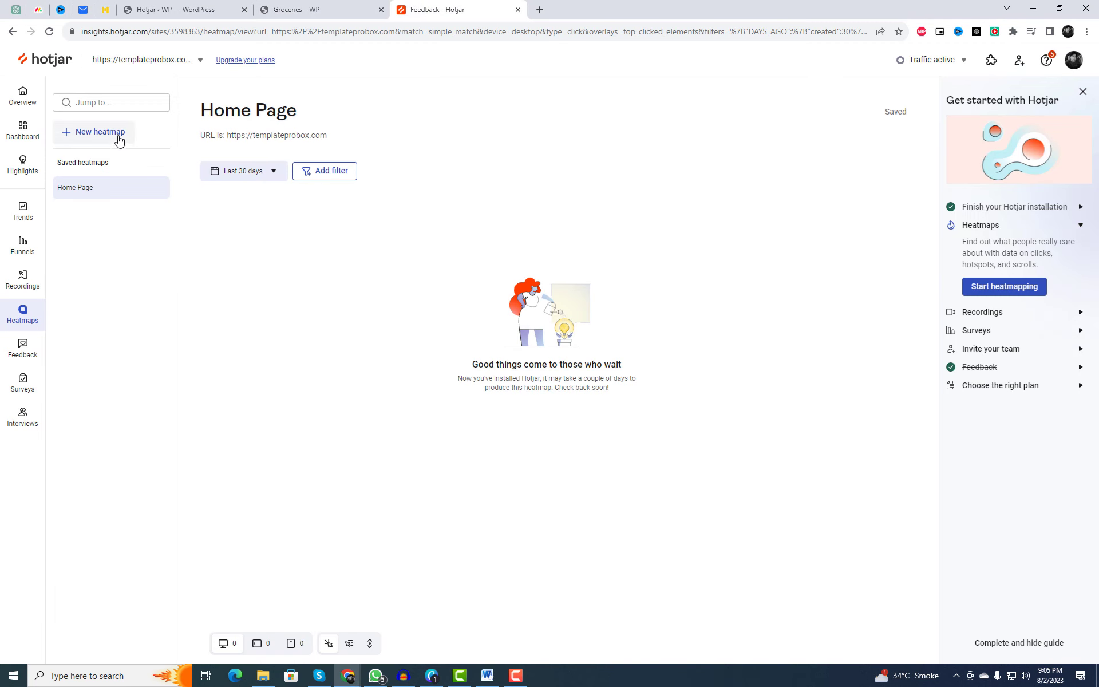
click(98, 131)
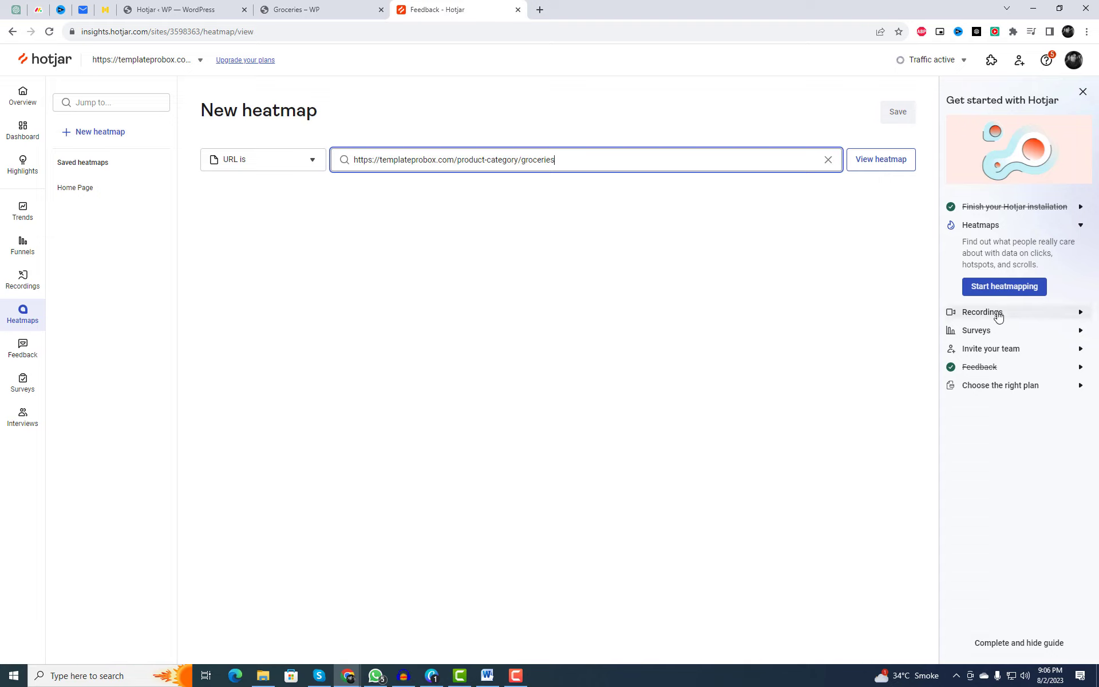
click(881, 159)
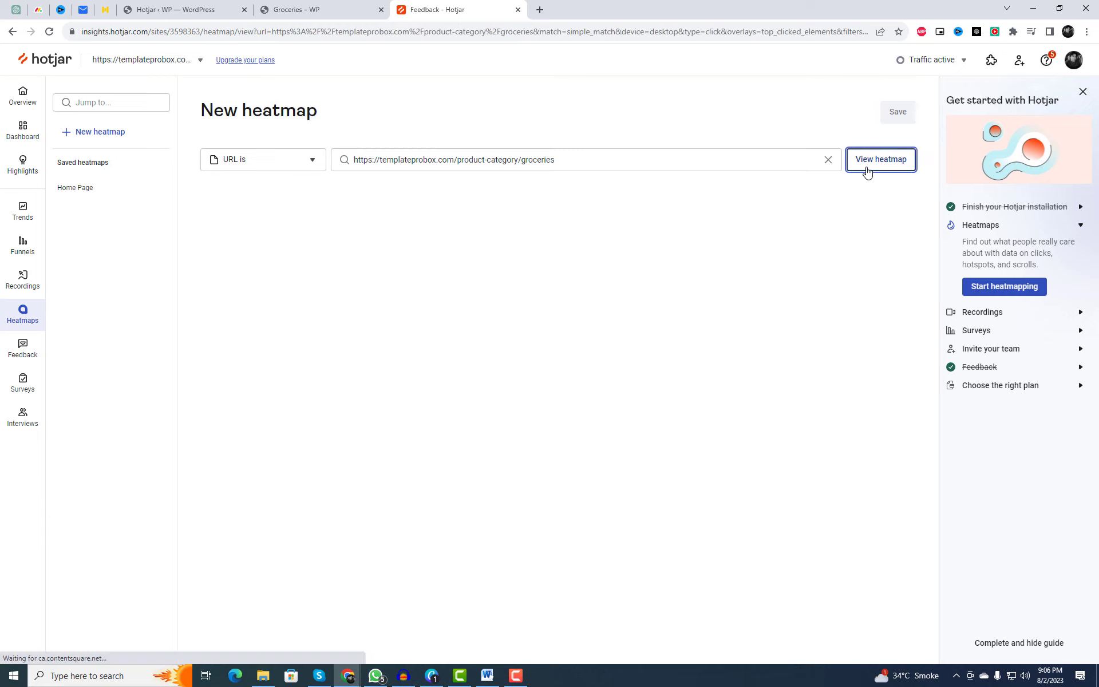
click(881, 159)
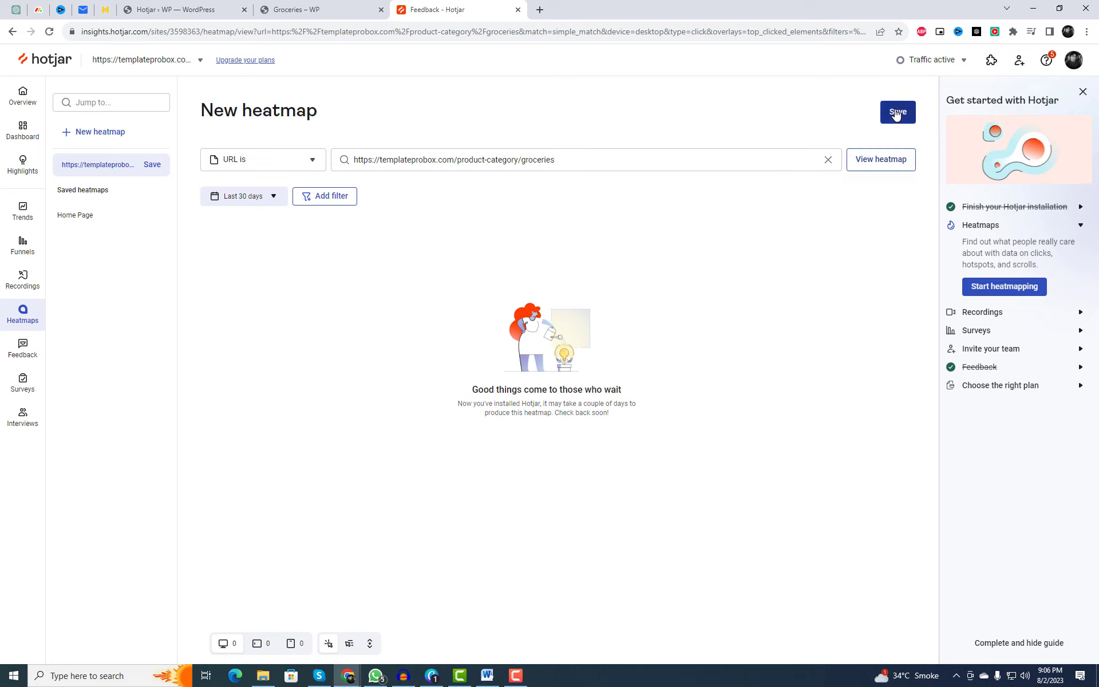
- Save the groceries page heatmap under the name 'Proudct'
click(898, 112)
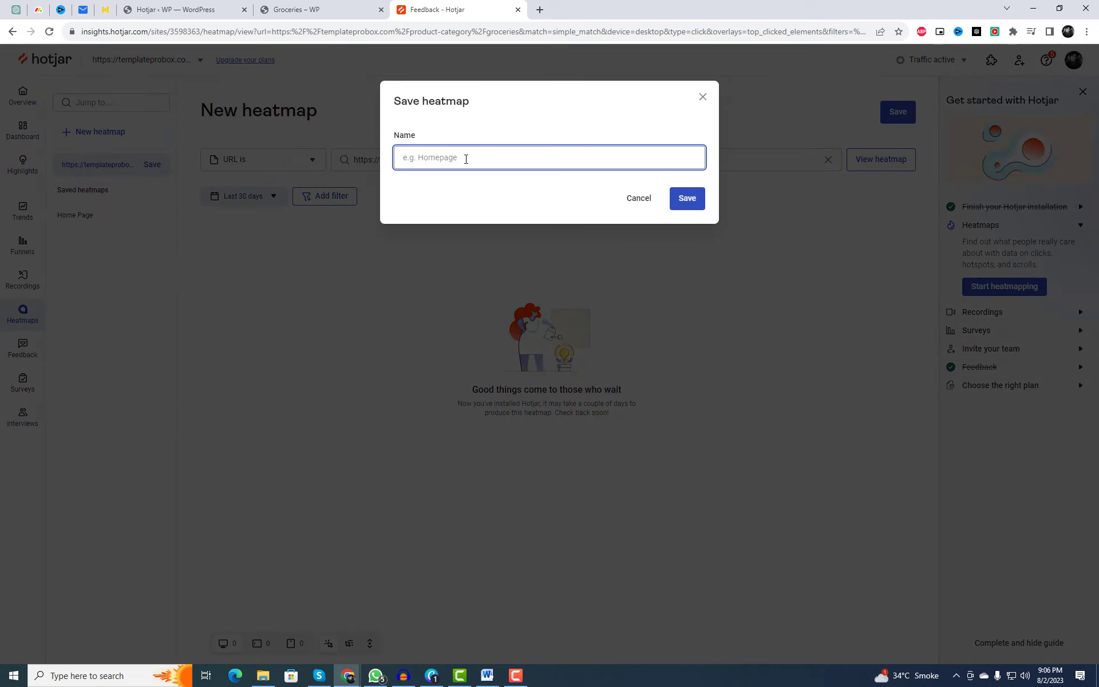
text(Proudct p)
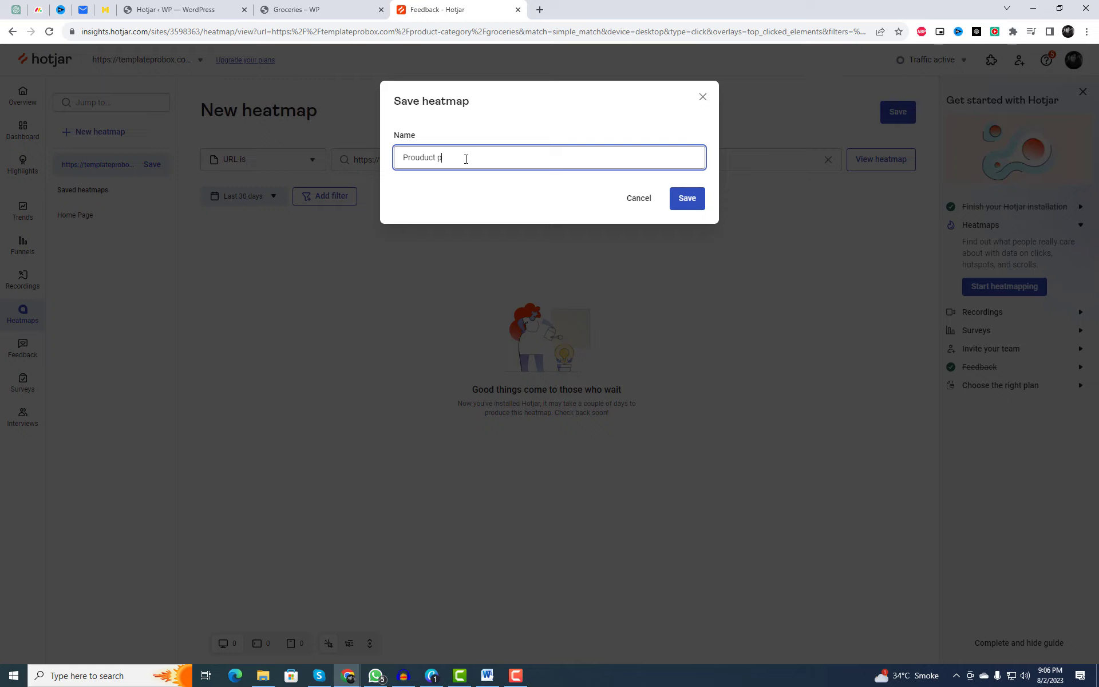
click(685, 198)
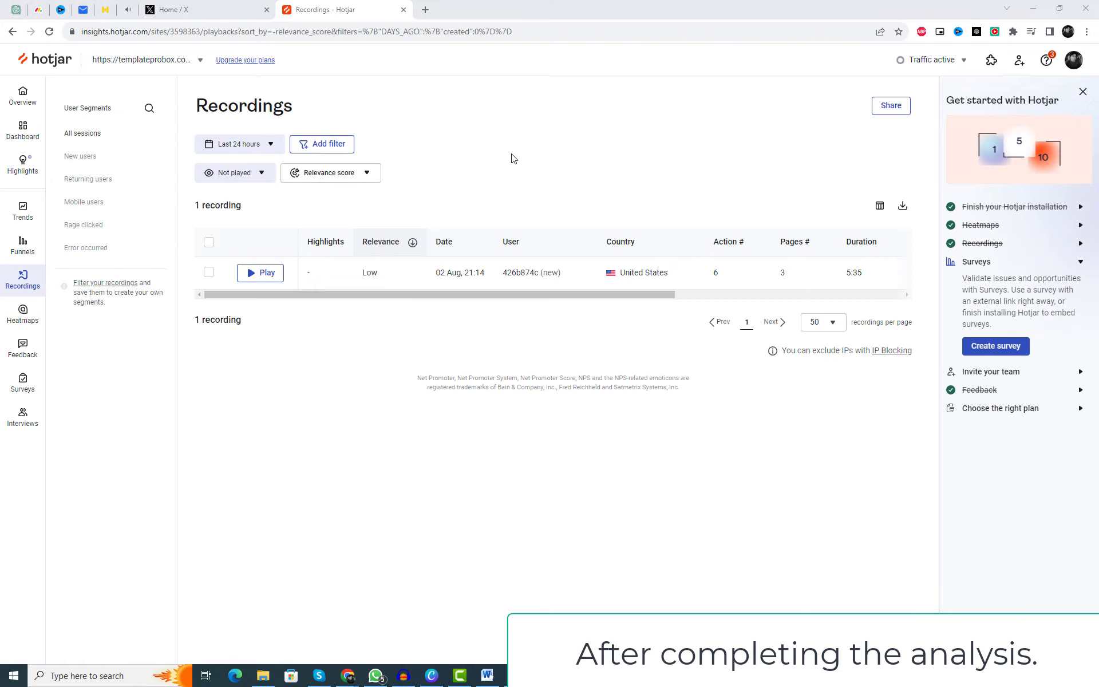
- Play the recorded visitor session and jump ahead to the Handpicked Red Chillies product page
click(261, 272)
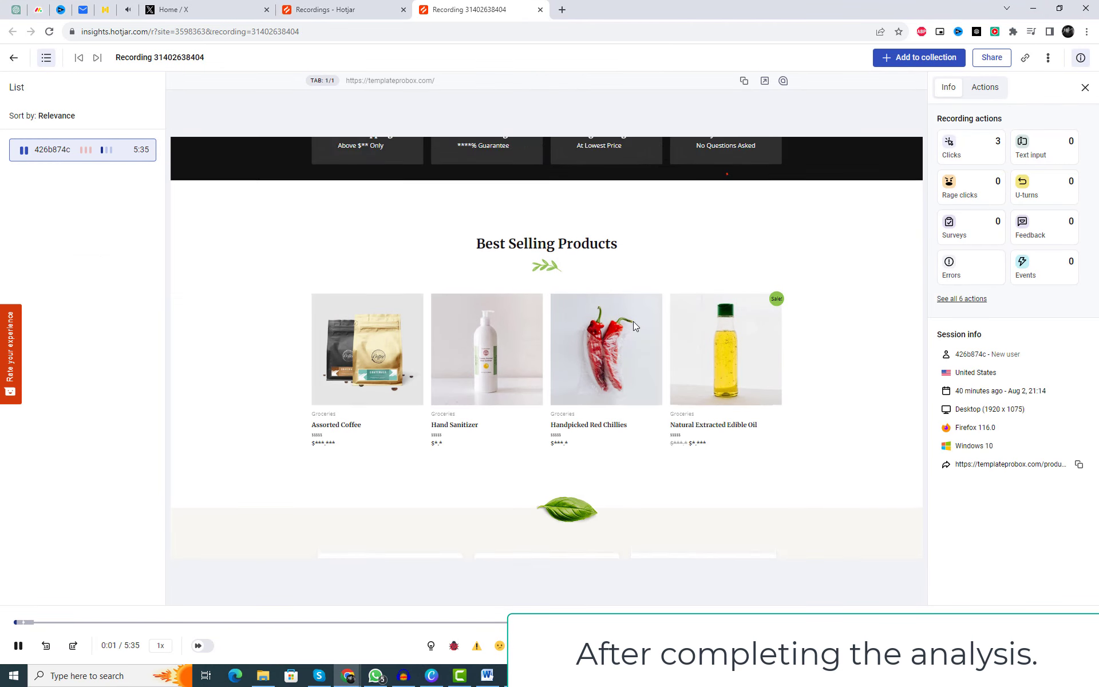
click(604, 349)
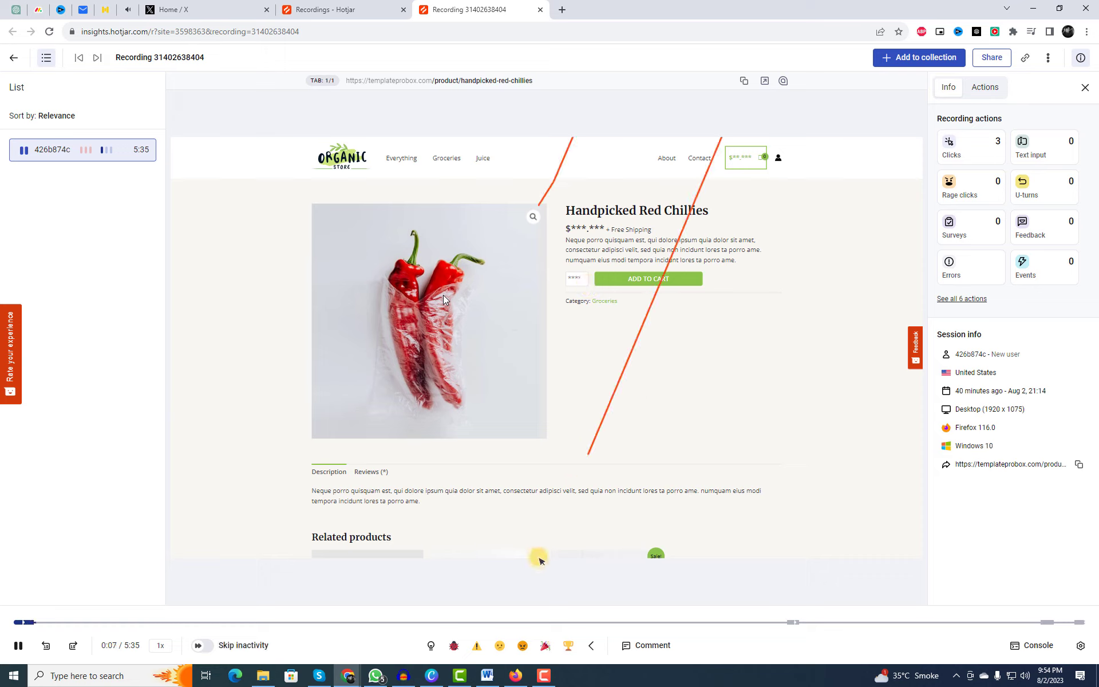
mouse_move(466, 281)
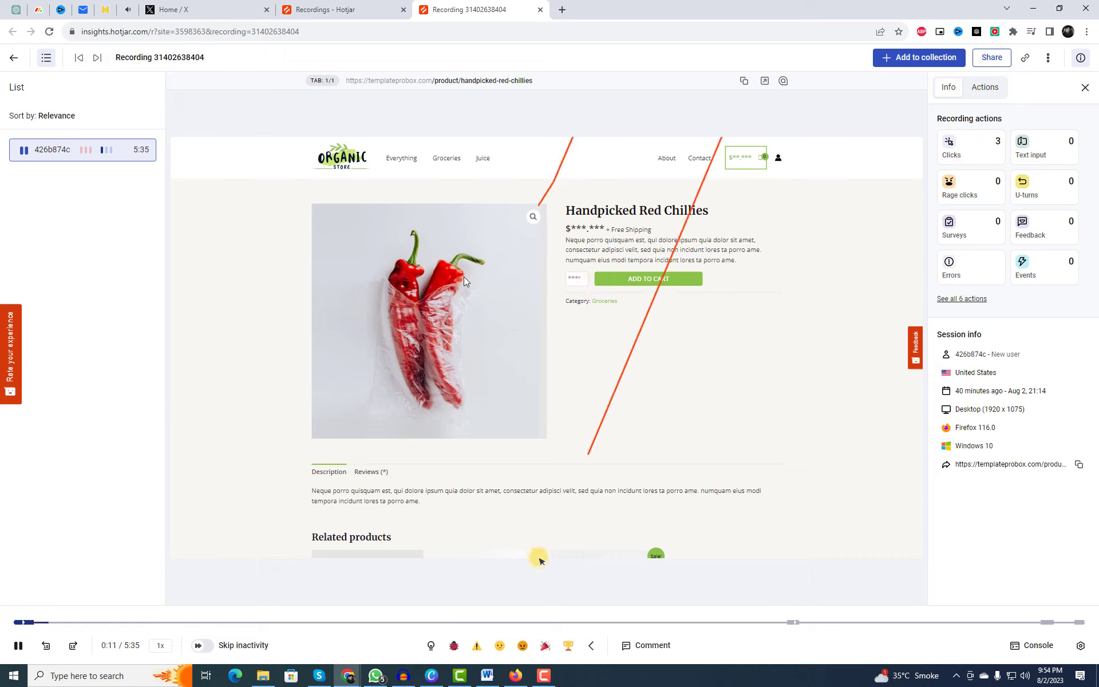
mouse_move(530, 499)
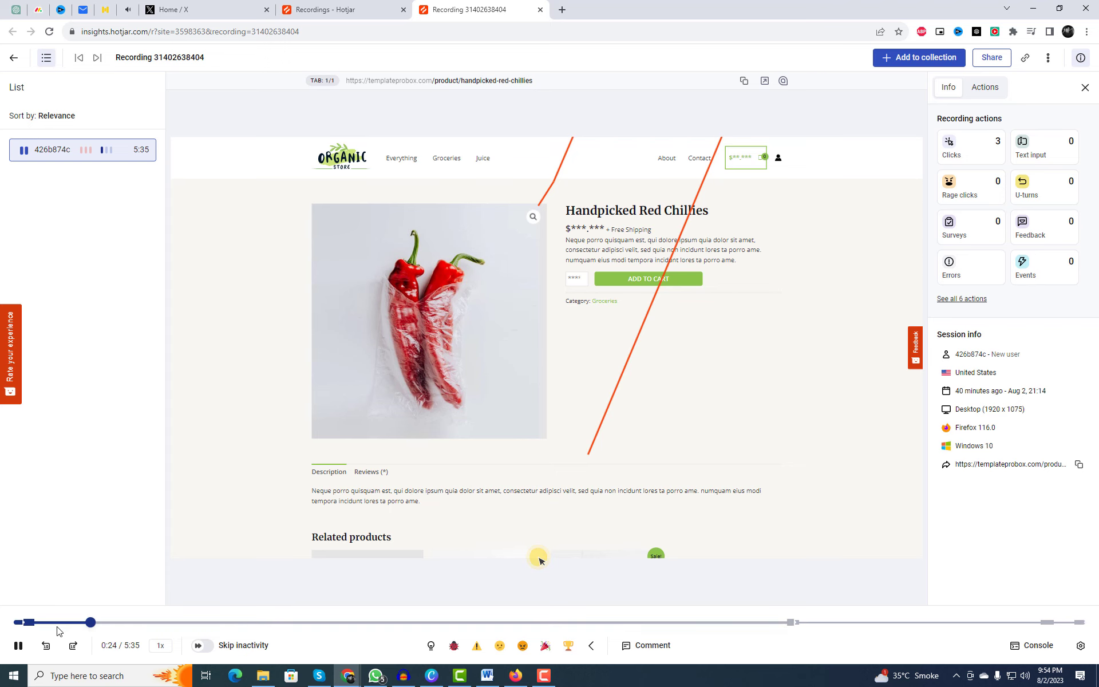
drag(87, 621, 146, 622)
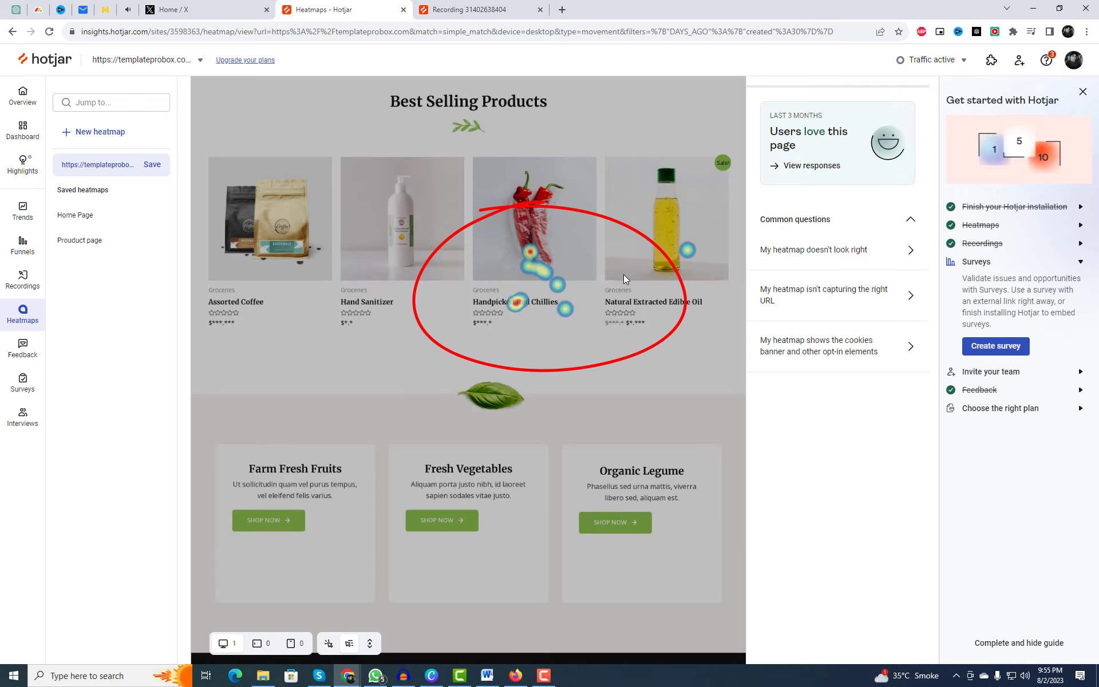
- Scroll through the product-area heatmap, then bring up the site Dashboard of aggregated sessions
scroll(down, 3)
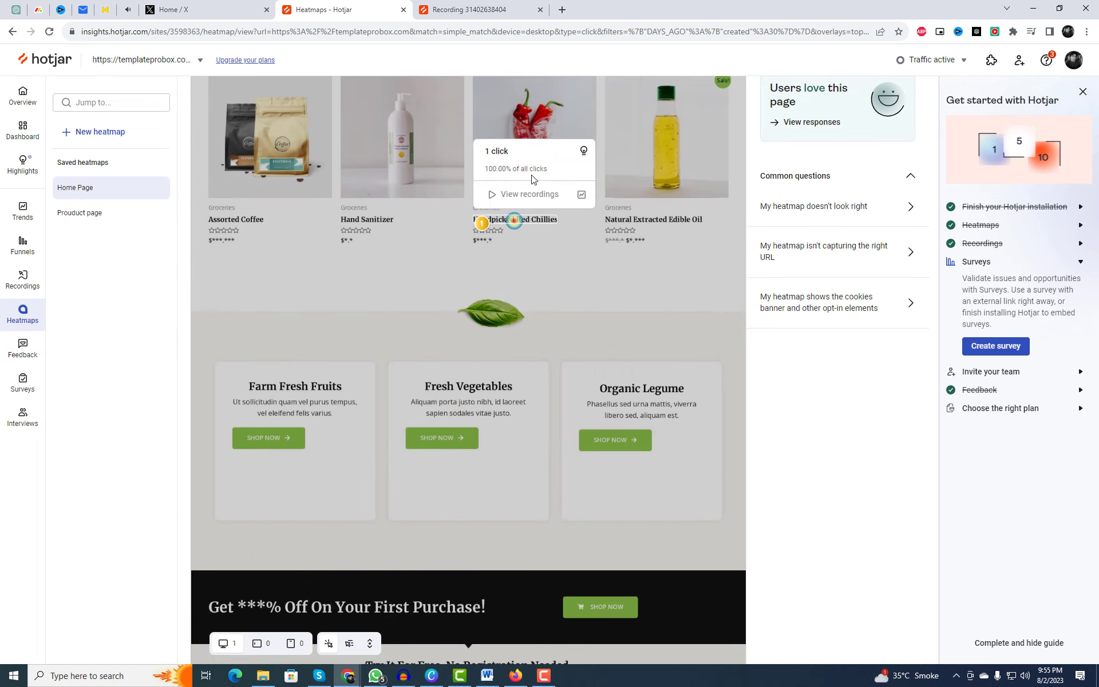
scroll(down, 3)
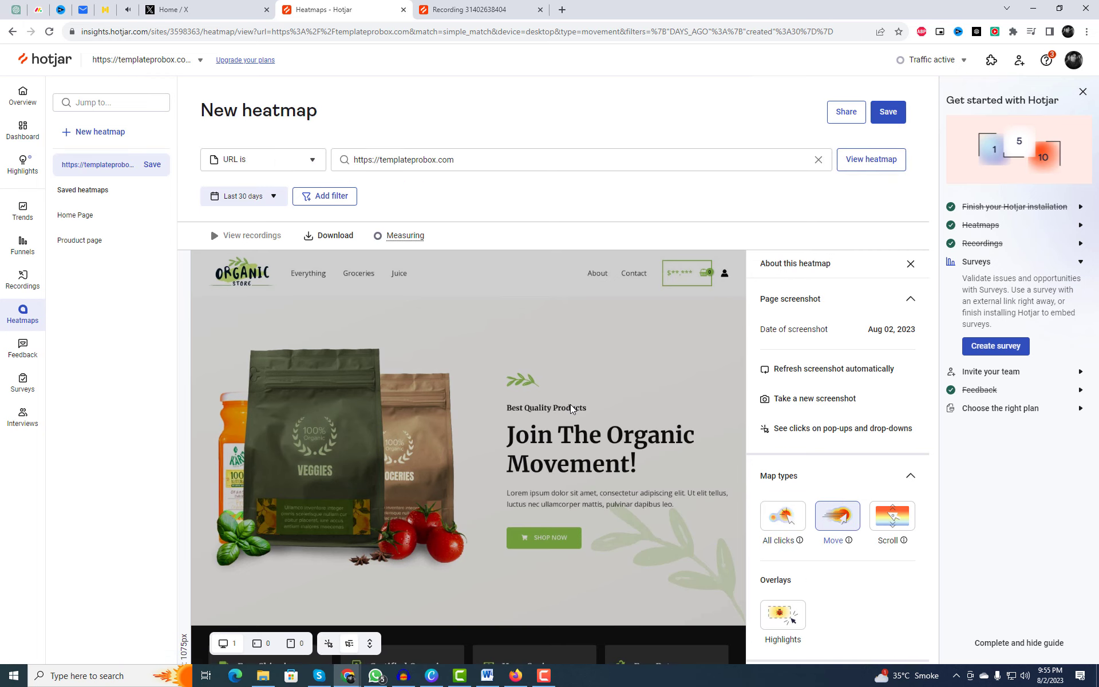
scroll(down, 3)
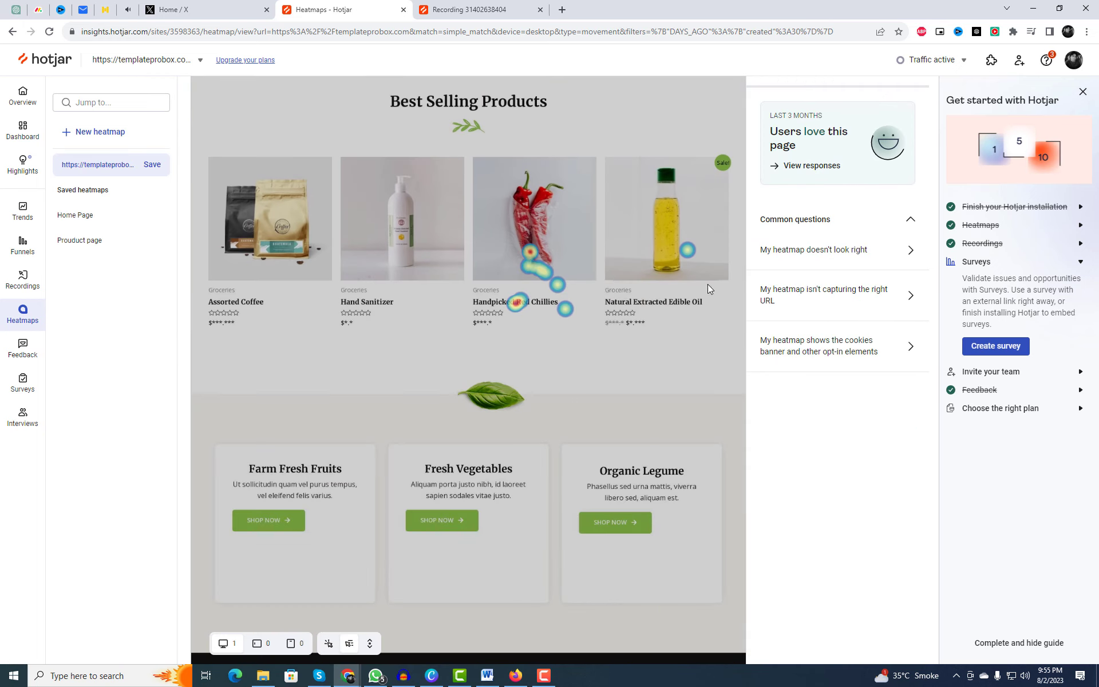
scroll(down, 3)
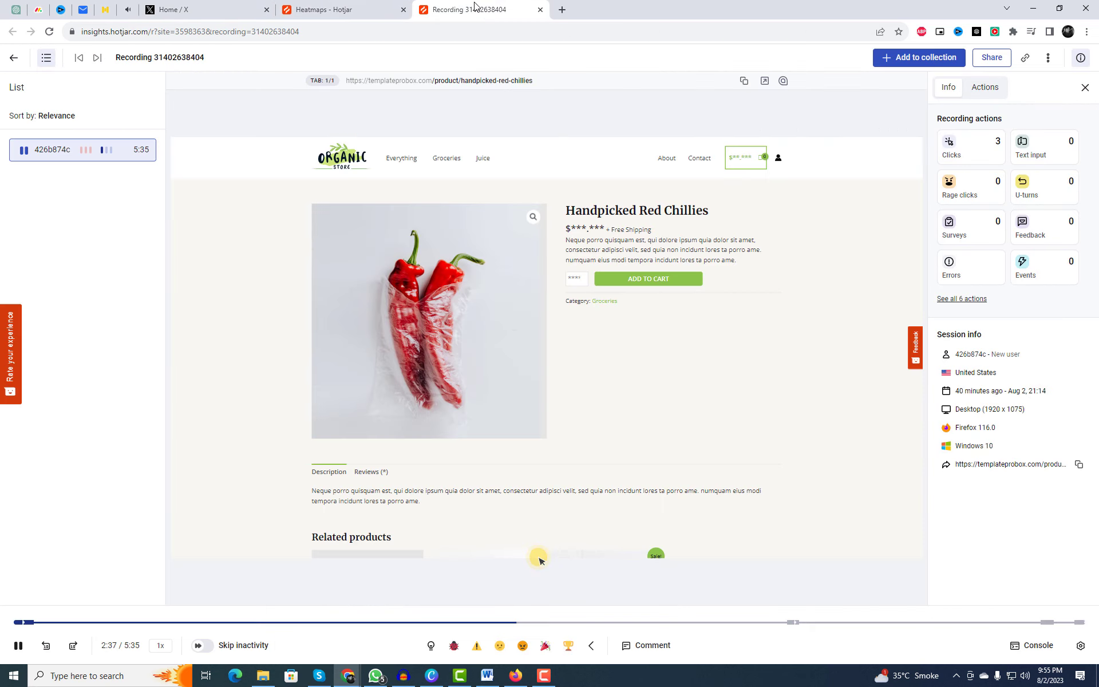
click(342, 9)
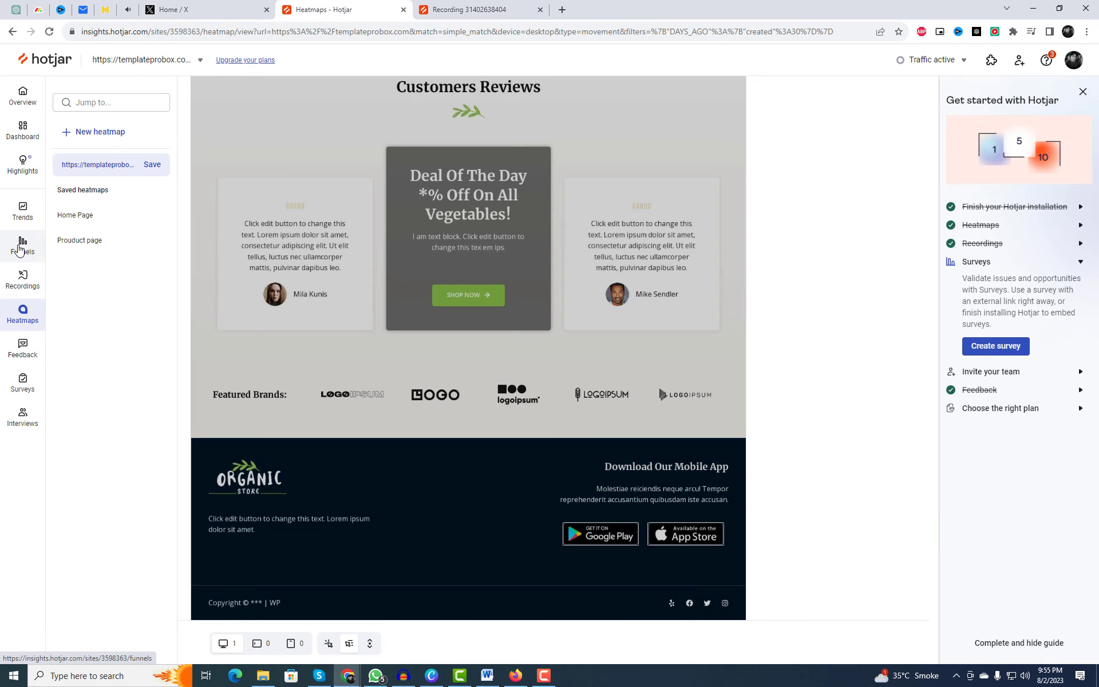
click(22, 165)
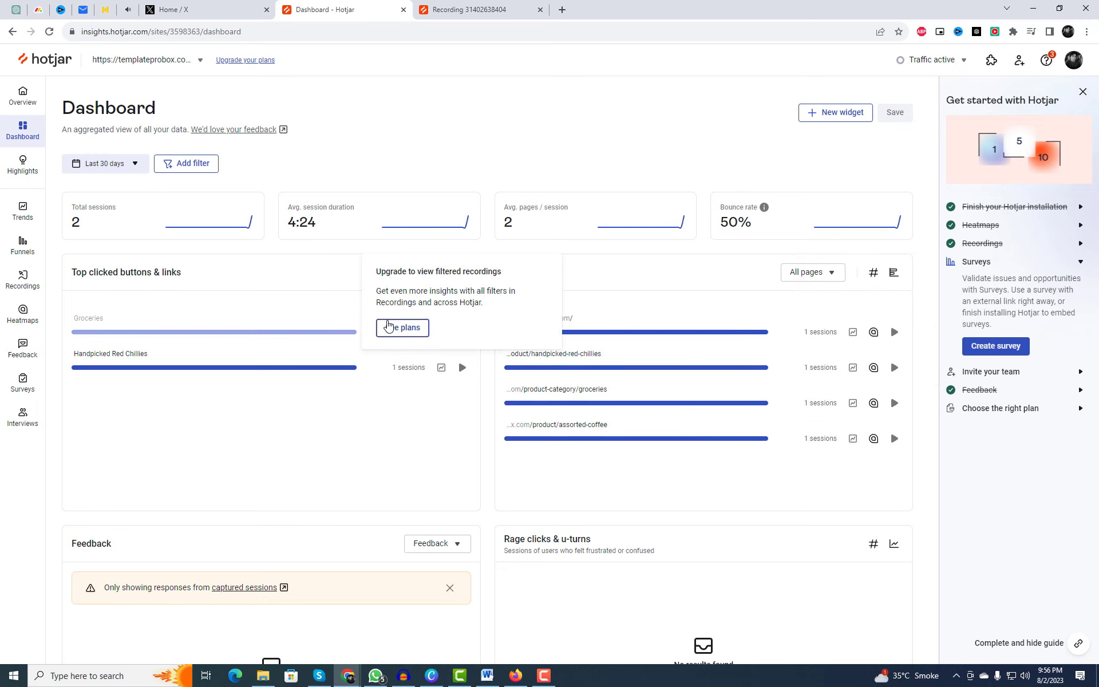
- Begin setting up a new Button-type feedback widget from the Feedback section
click(22, 315)
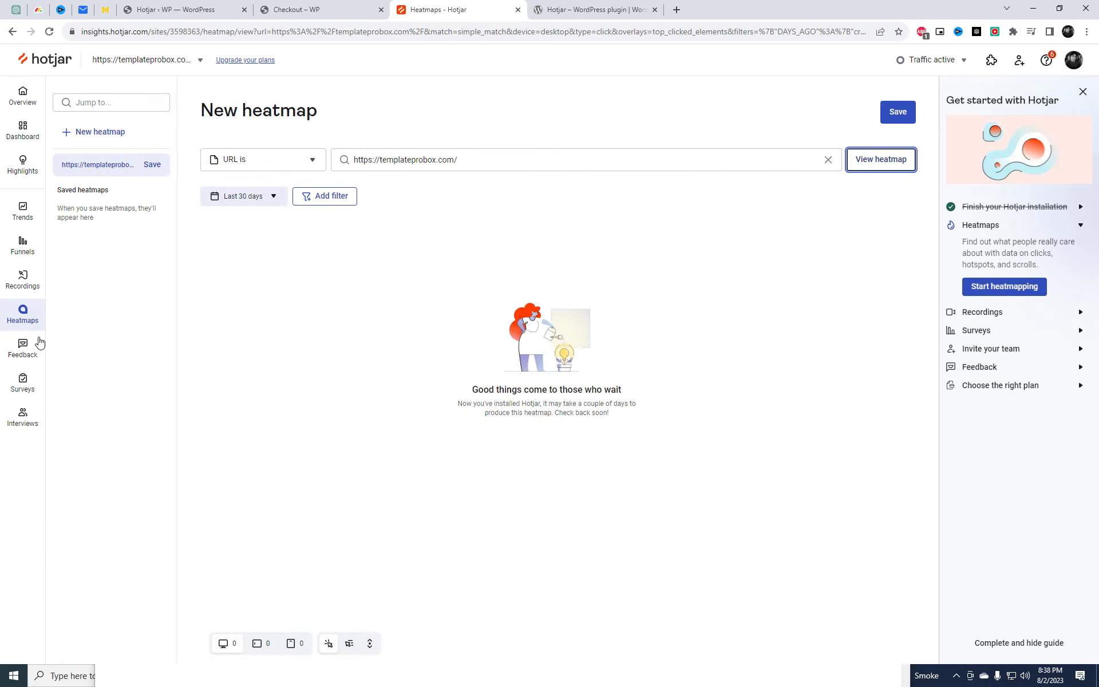
click(21, 348)
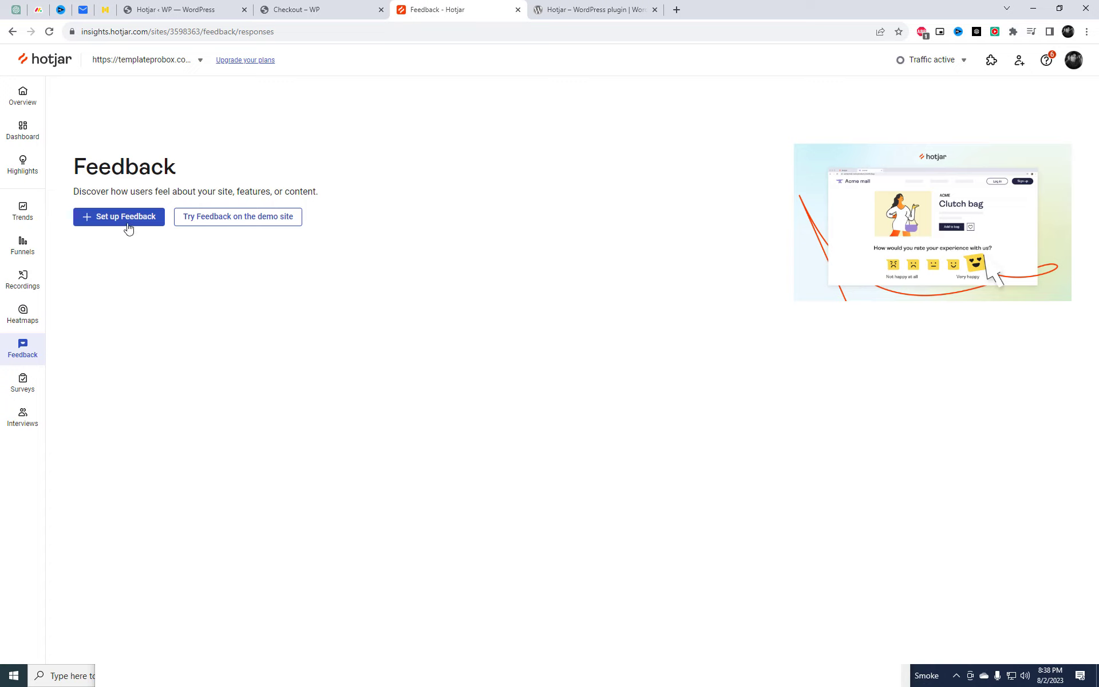
click(118, 217)
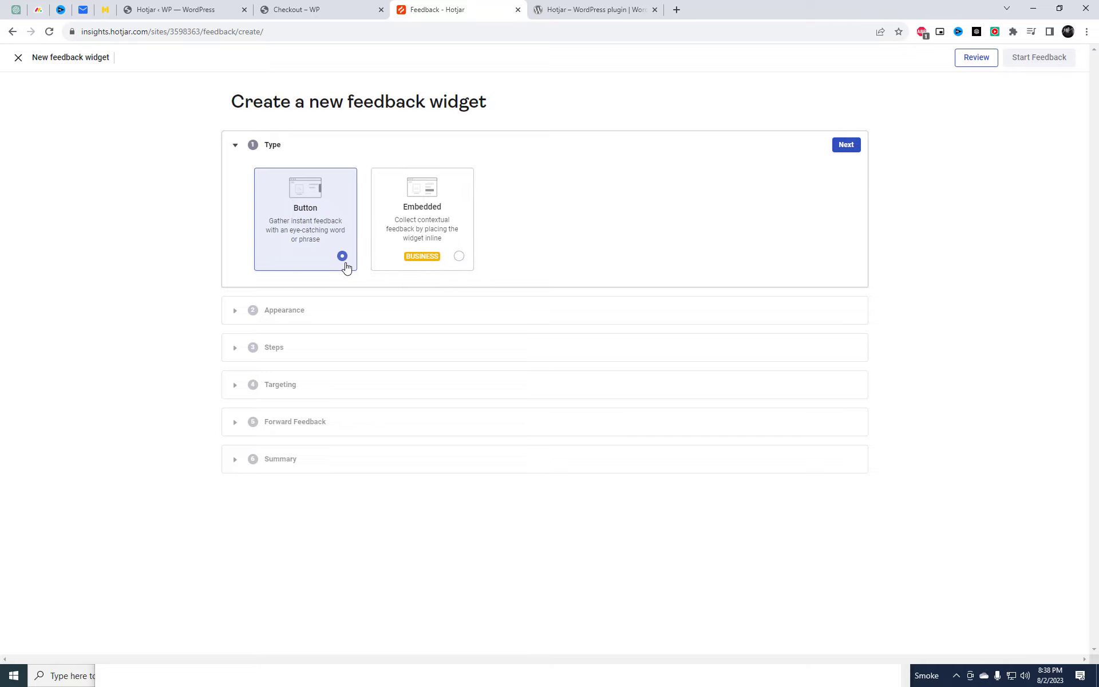
- Keep the Button type, default appearance and steps, skip forwarding, and reach the Summary
click(845, 144)
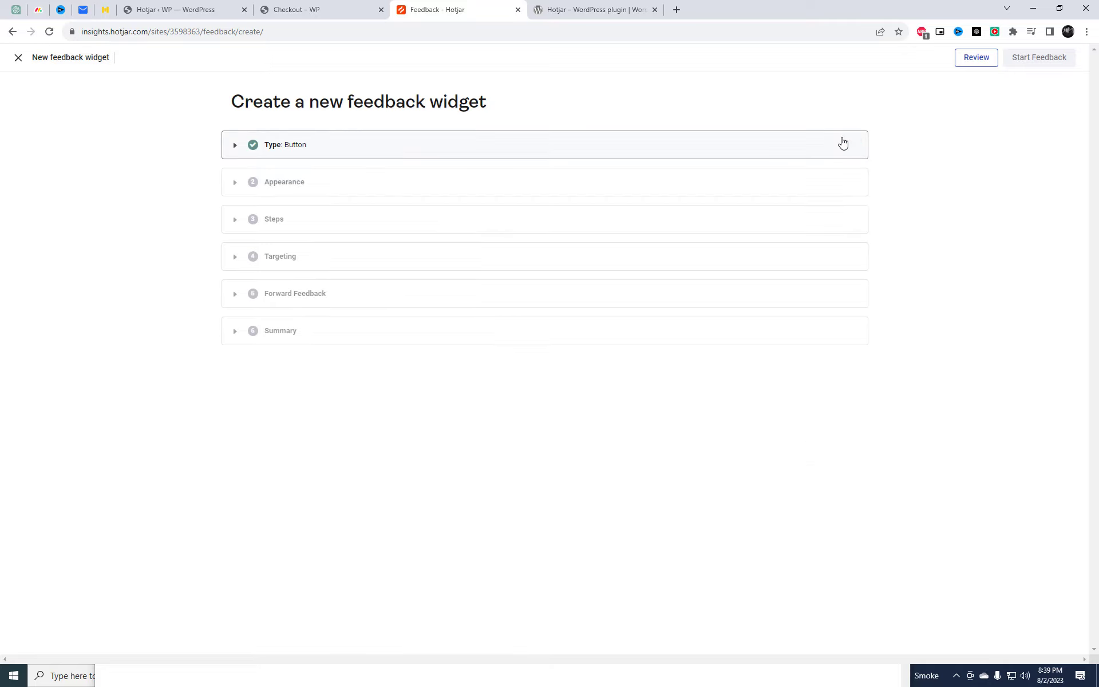
click(284, 182)
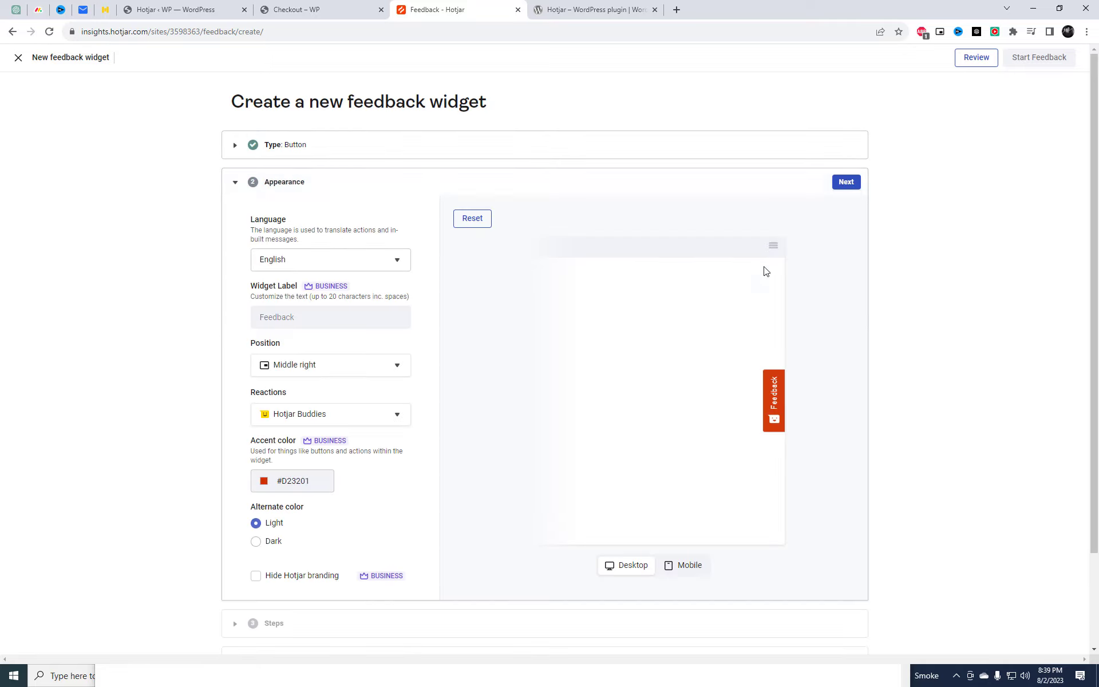
click(845, 182)
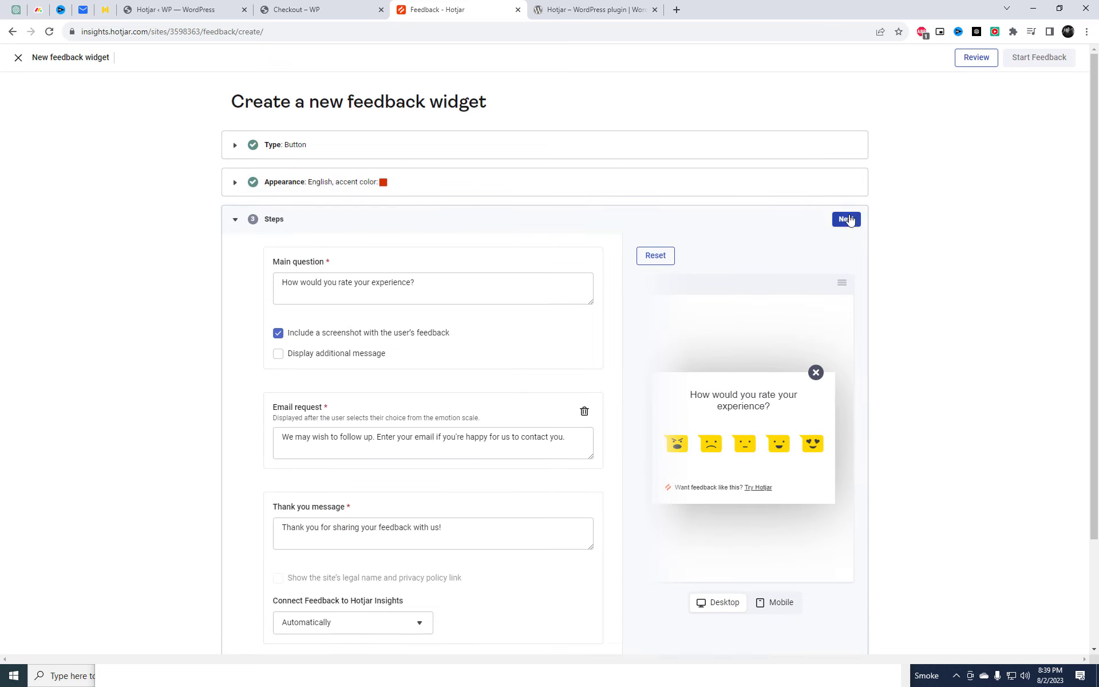
mouse_move(847, 223)
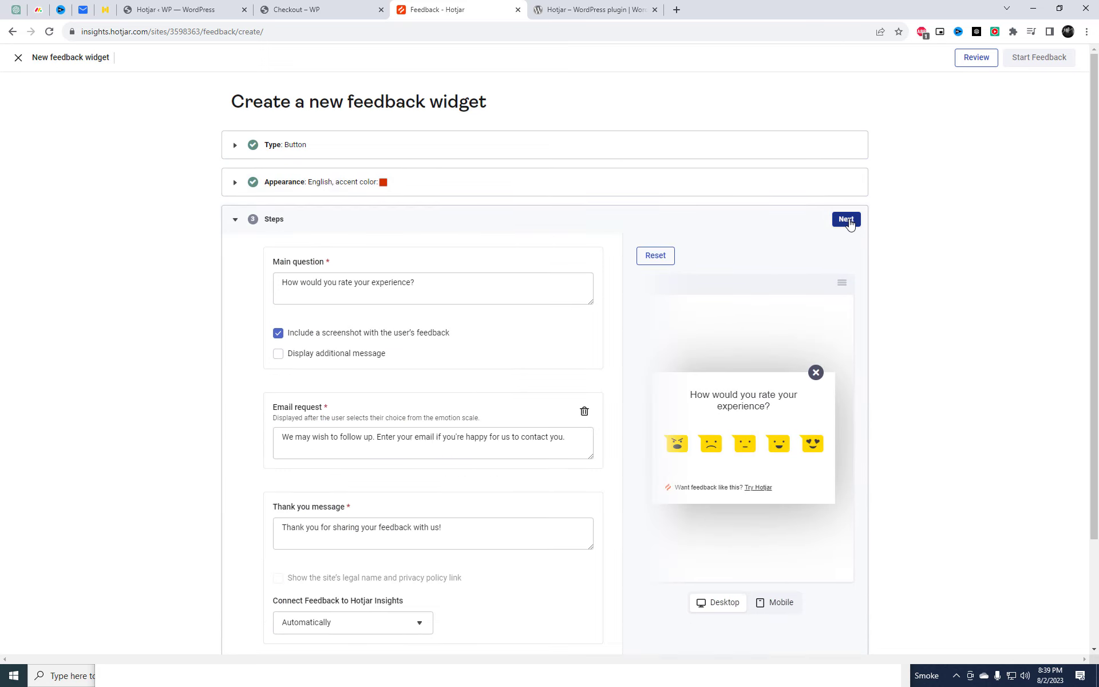
click(845, 220)
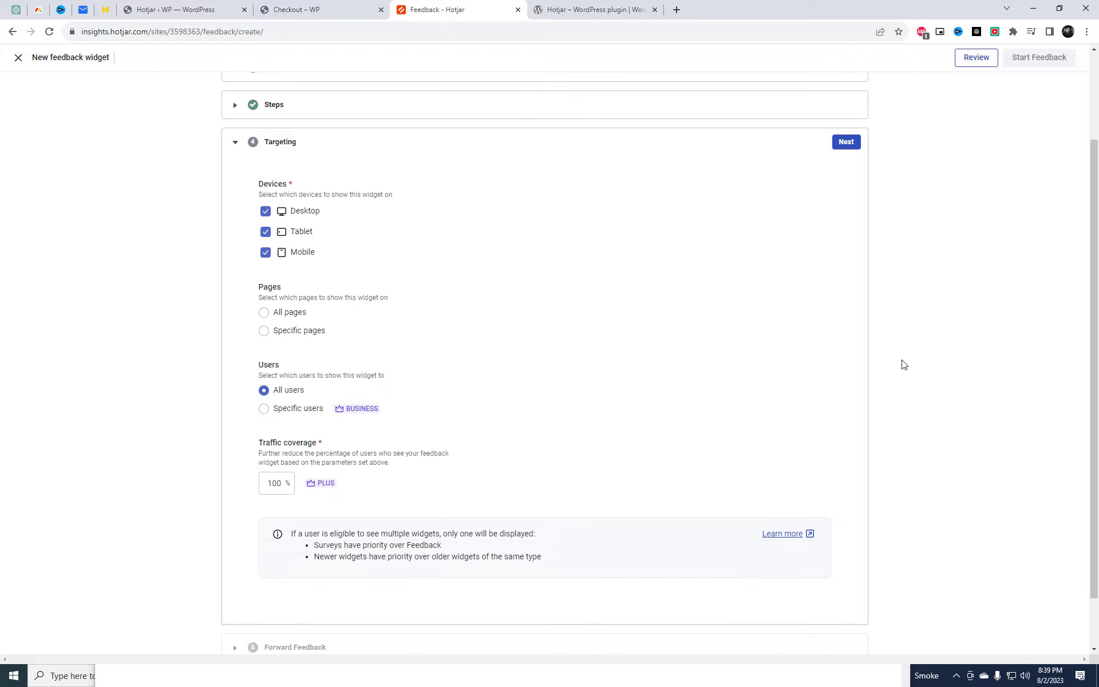
click(845, 142)
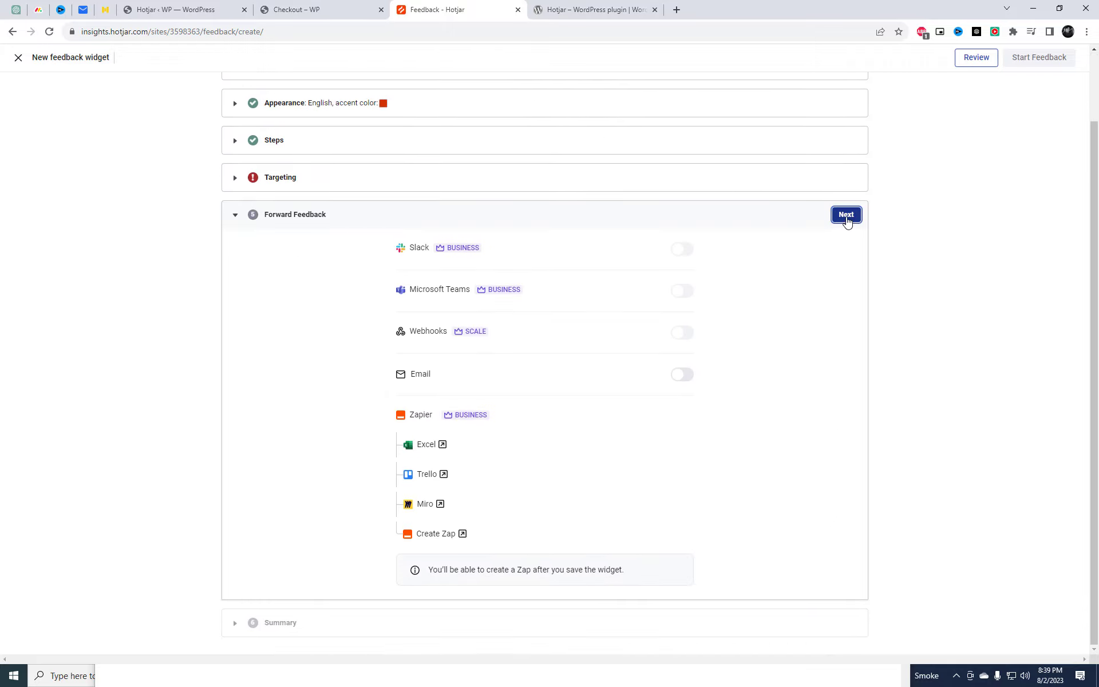
click(845, 215)
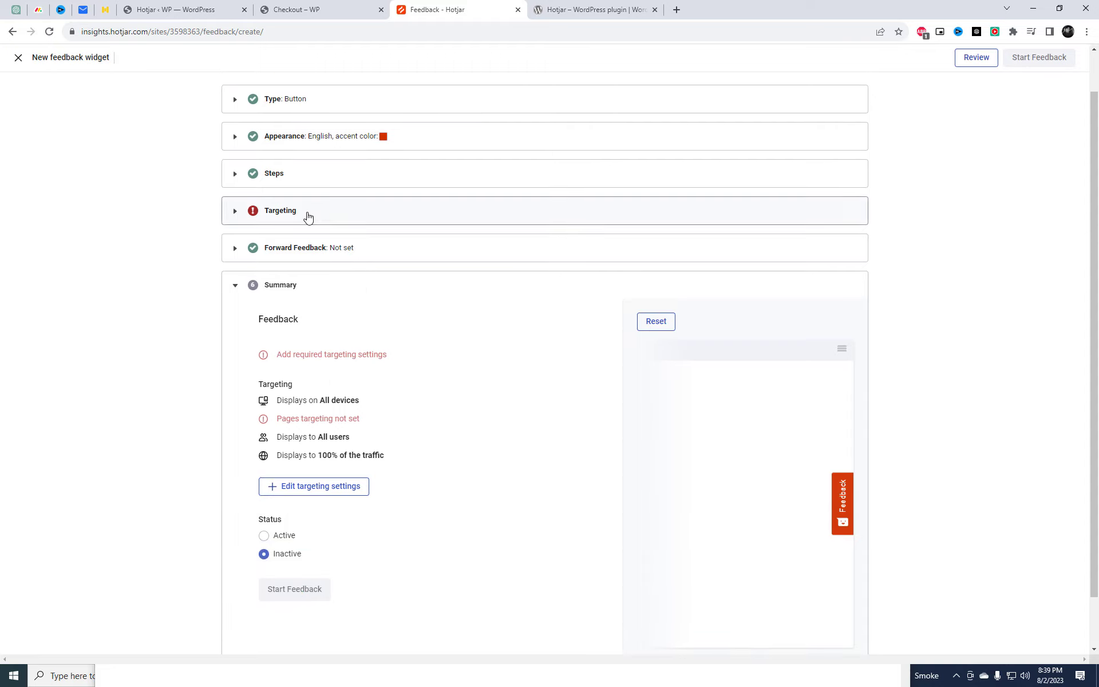
- Target desktop visitors on all pages and start the feedback widget on the site
click(280, 211)
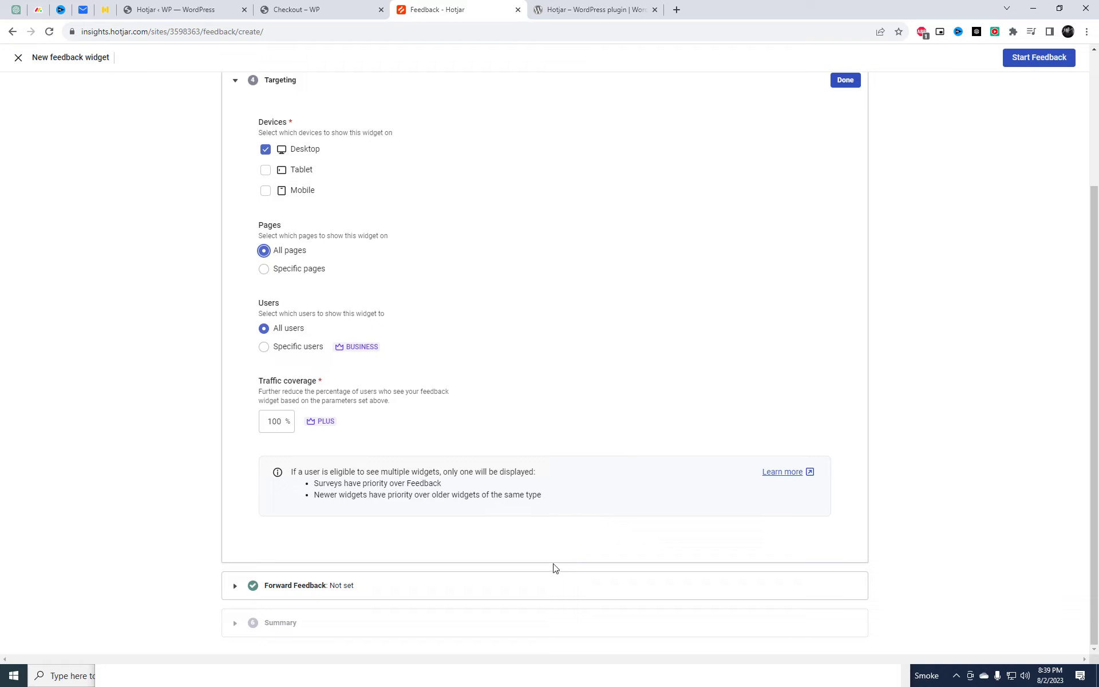
click(843, 80)
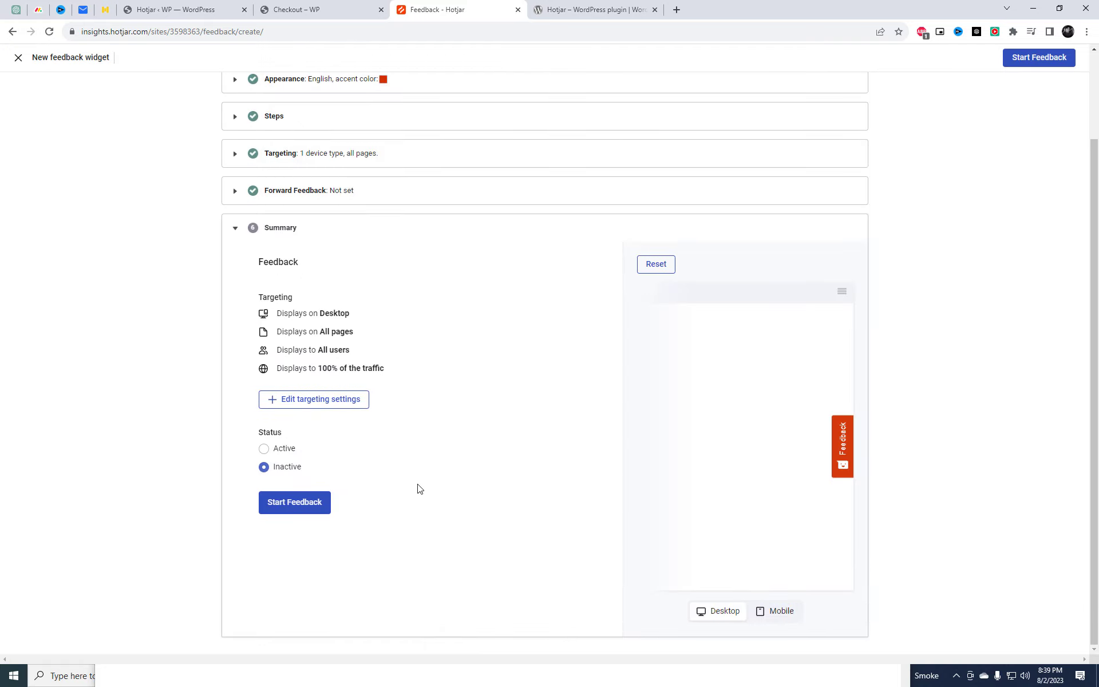
click(294, 501)
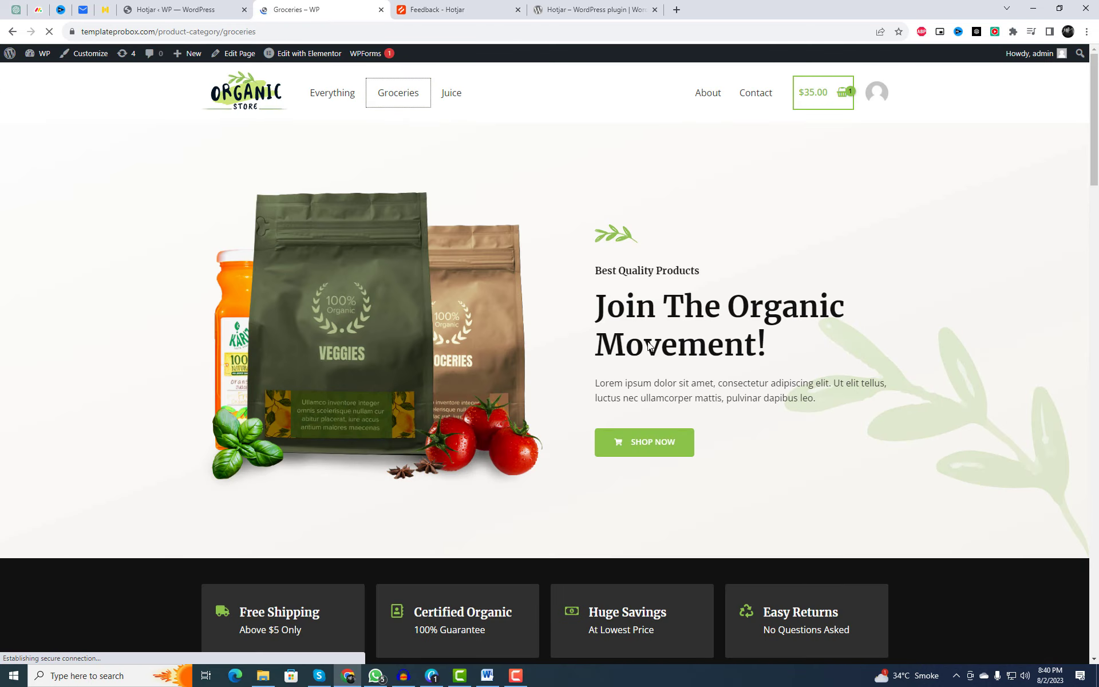
- Send a Love rating with the comment 'I love your Pro…' and skip the email request
click(397, 91)
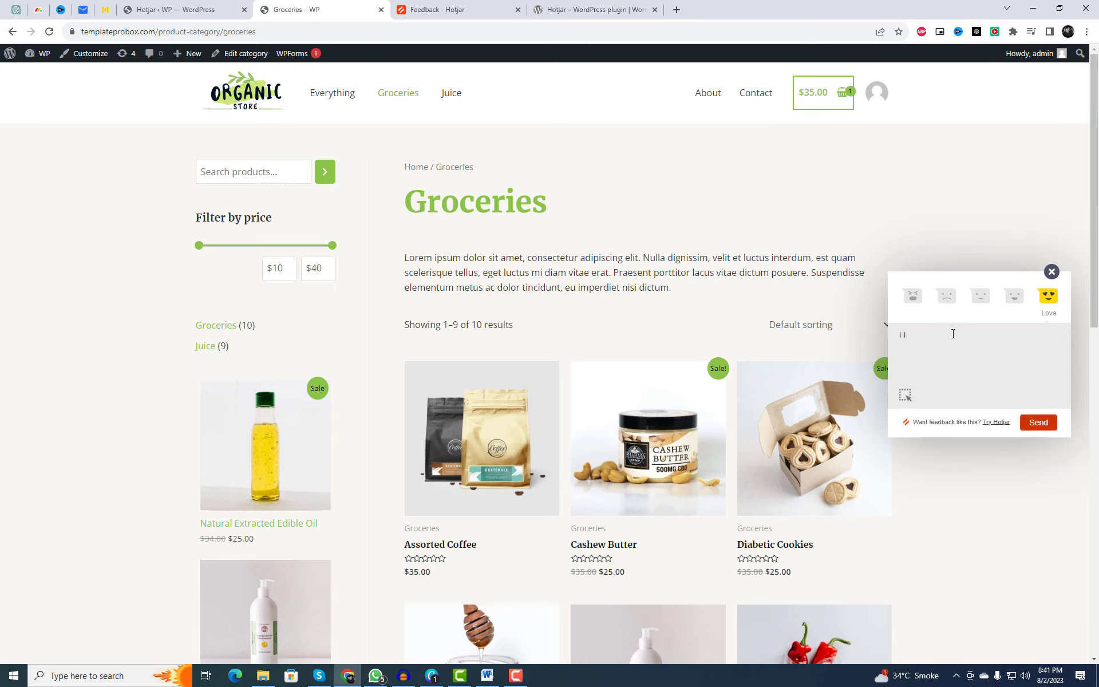
text(I love your Prod)
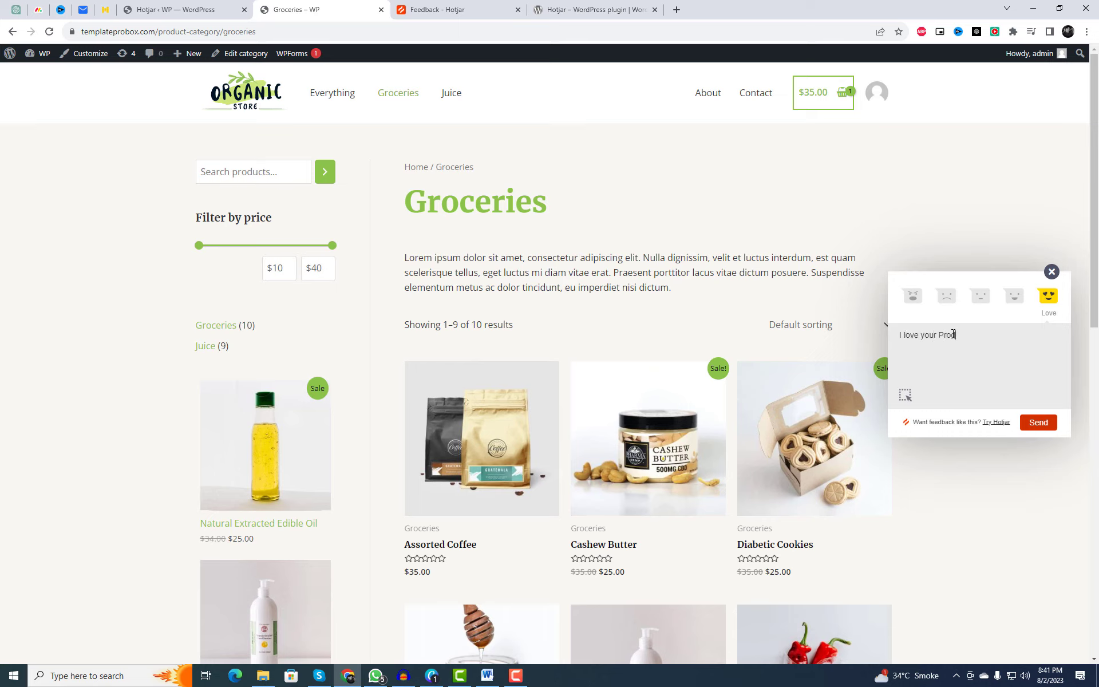
click(1038, 423)
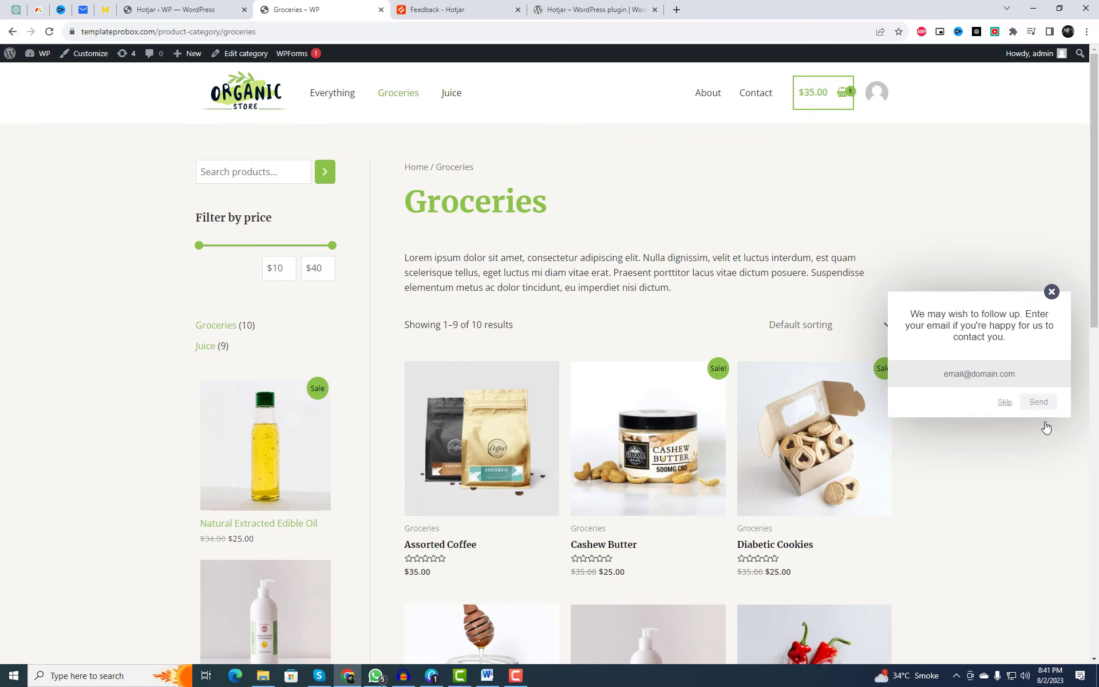
click(976, 373)
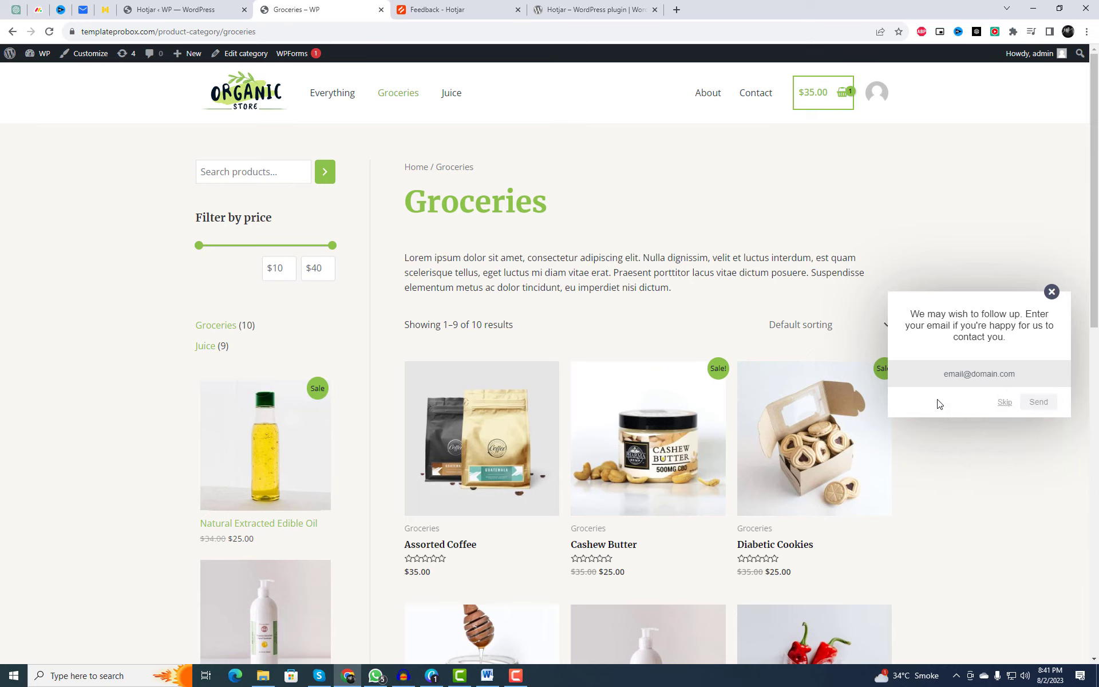
click(1038, 402)
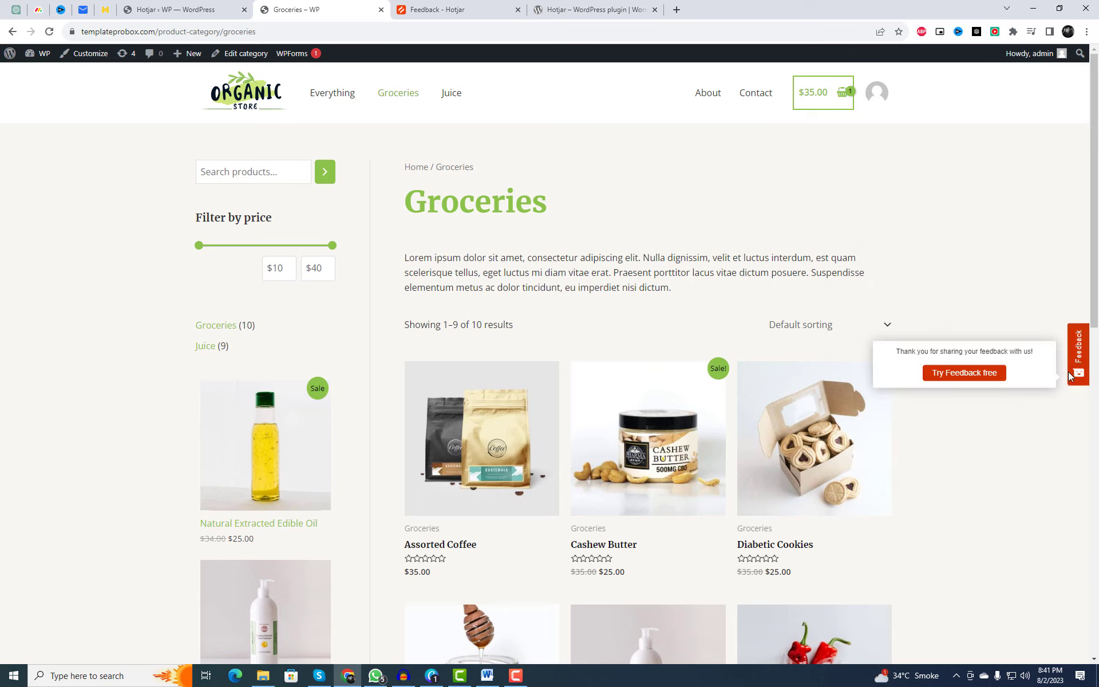